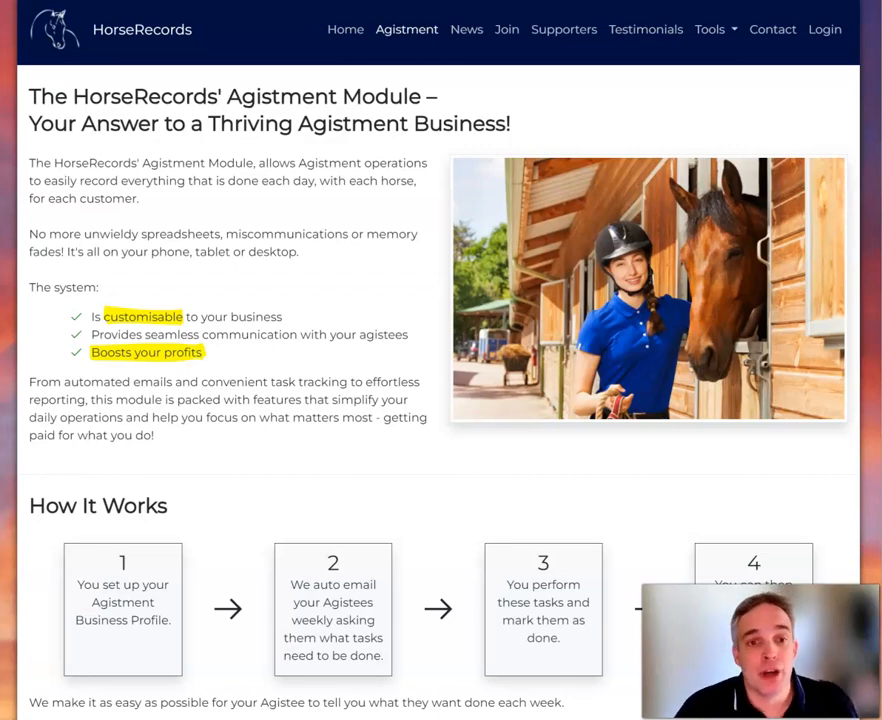
mouse_move(420, 272)
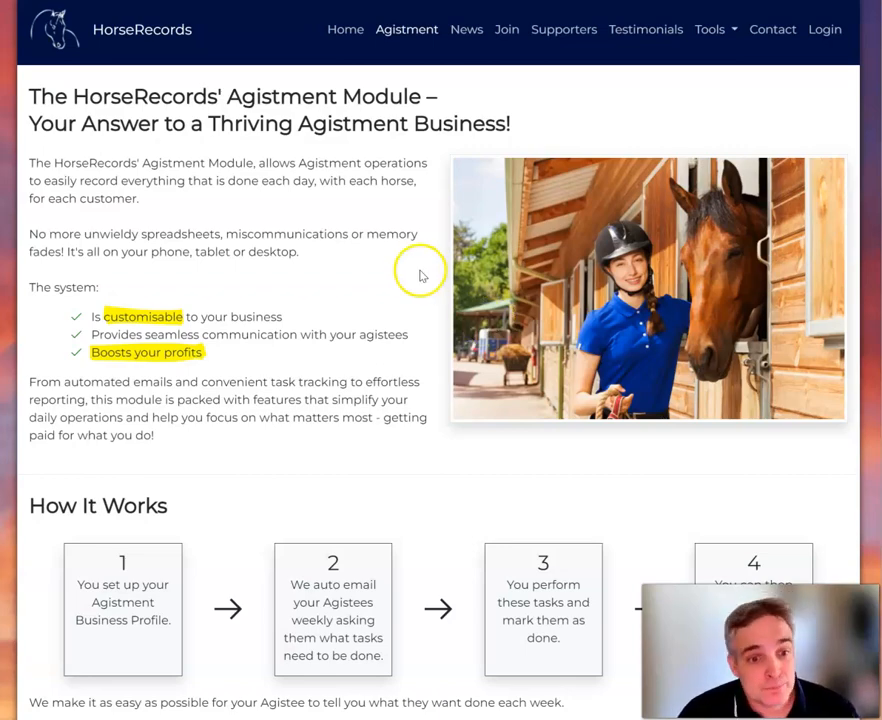
Step: Browse the HorseRecords home and Join pages down to the pricing plans
scroll("down", 3)
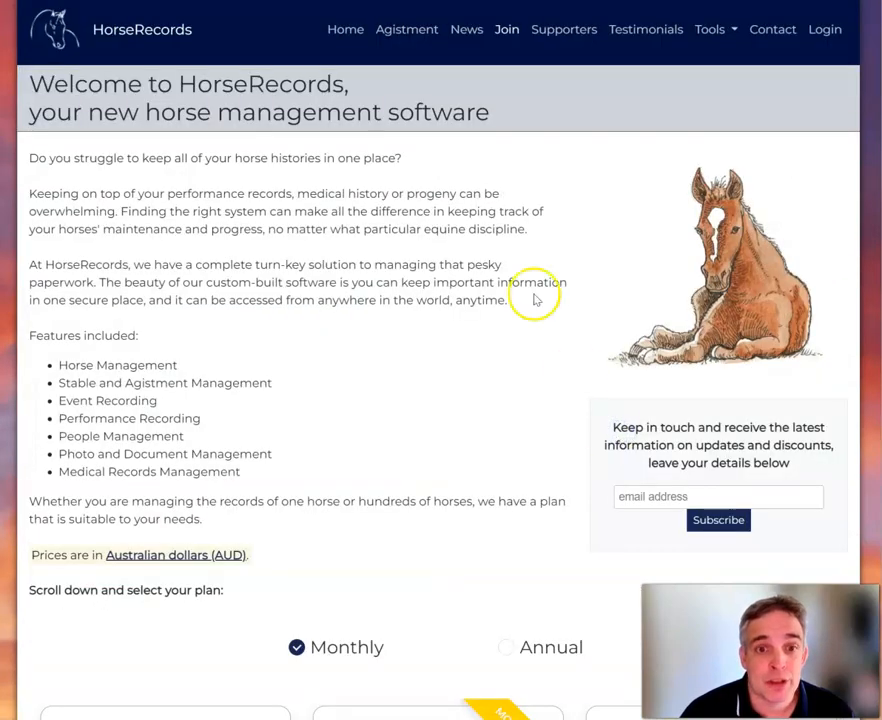
left_click(344, 30)
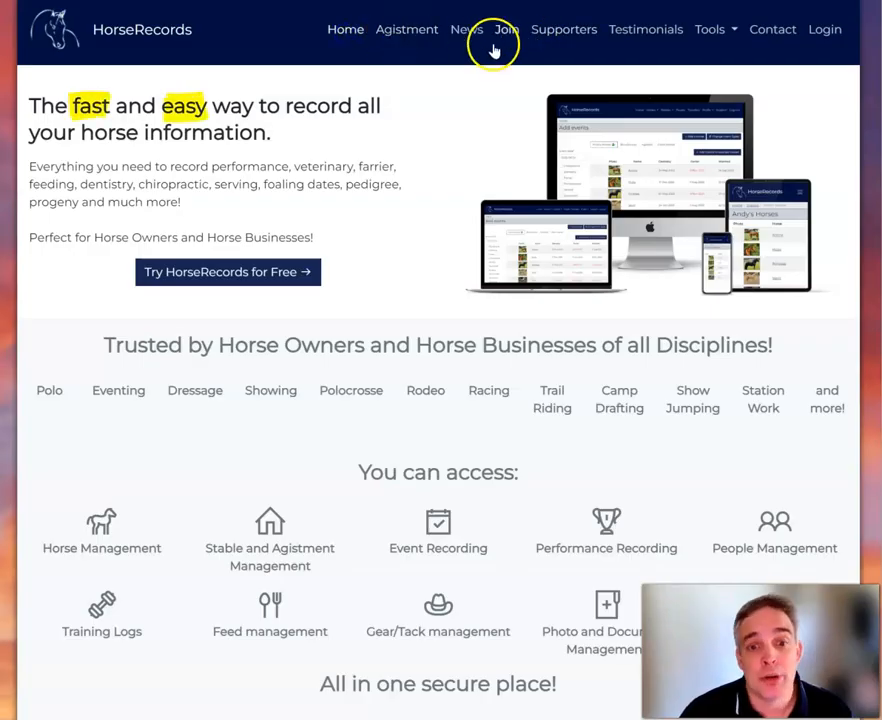
left_click(506, 30)
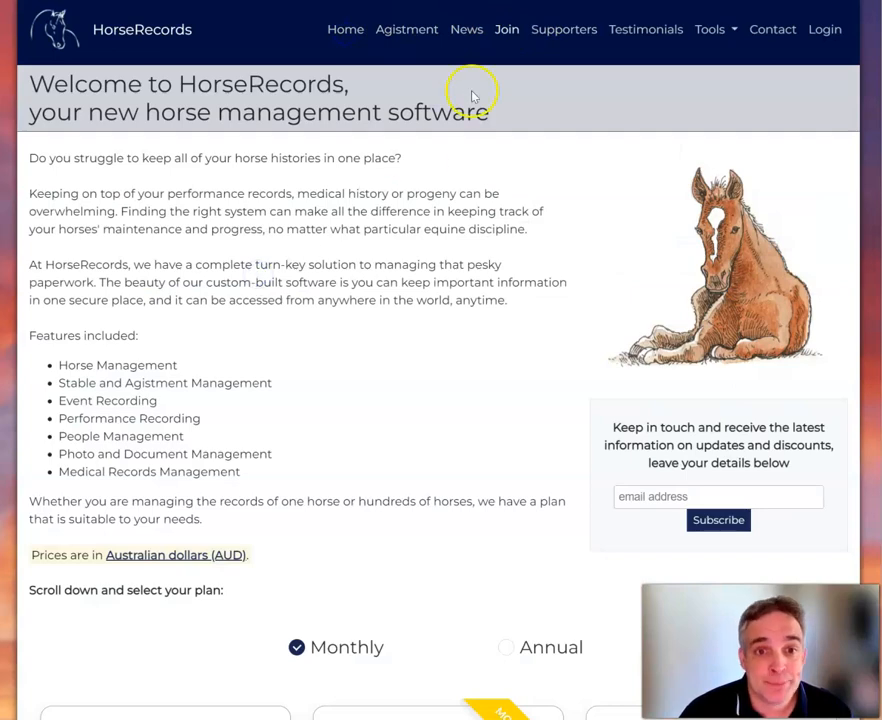
left_click(344, 30)
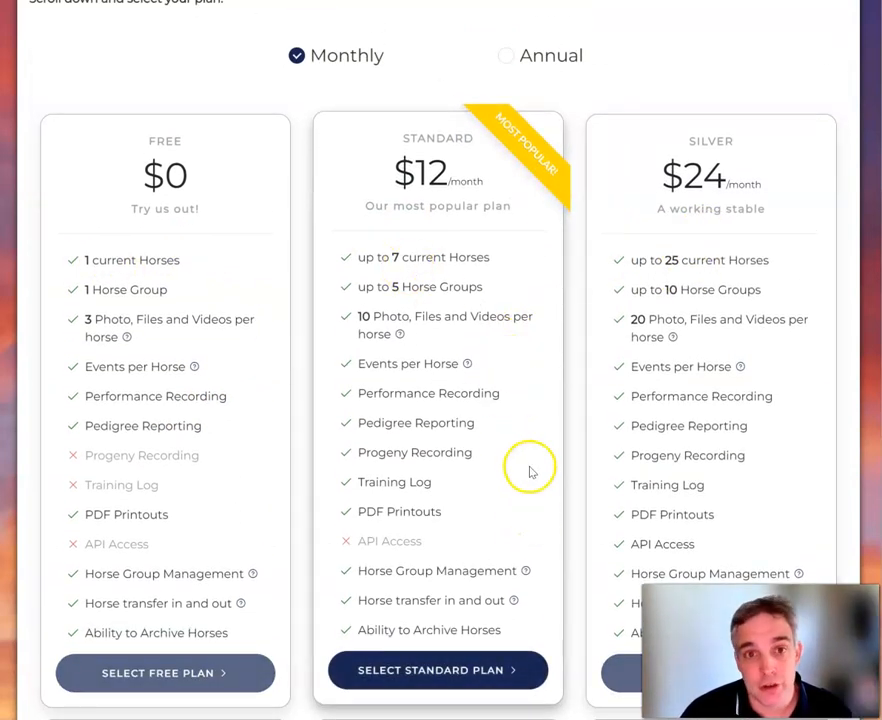
scroll("up", 3)
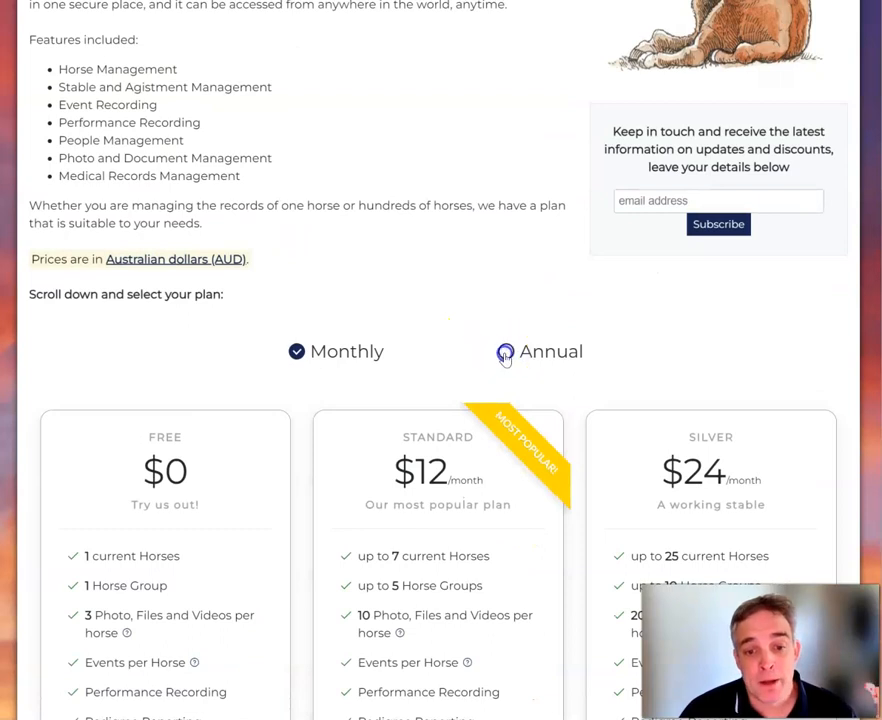
Step: View the plans with annual prices, then switch back to monthly prices
left_click(506, 352)
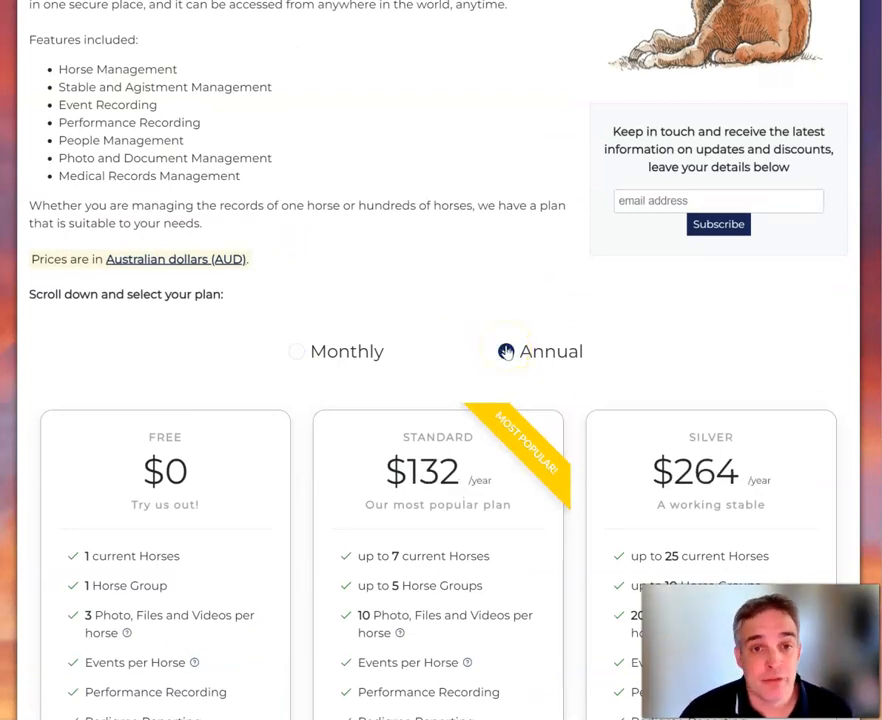
left_click(296, 352)
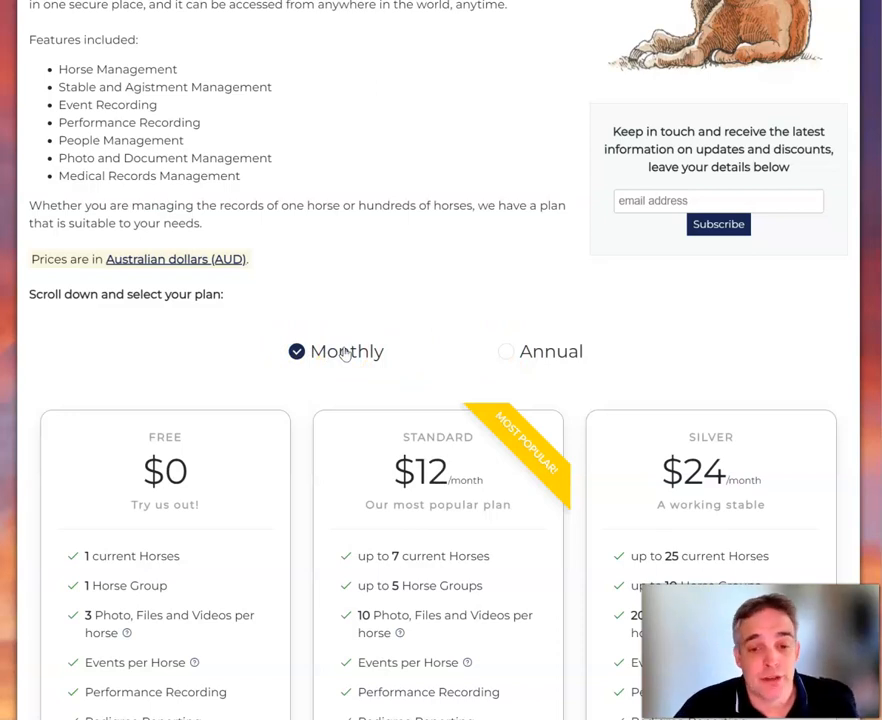
scroll("down", 3)
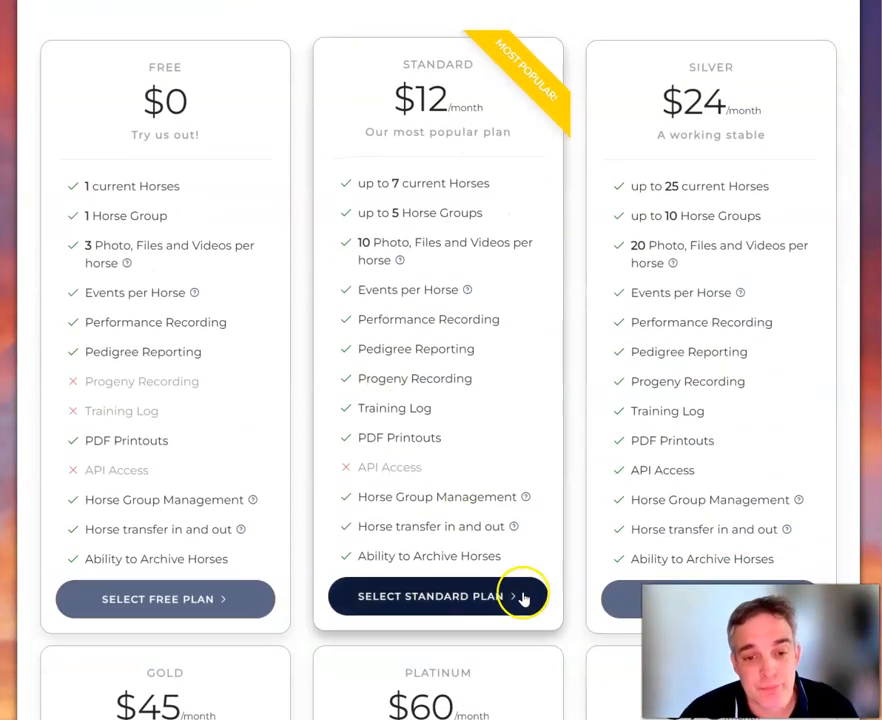
Step: Choose the Standard plan and review its sign-up form before heading to Login
left_click(430, 596)
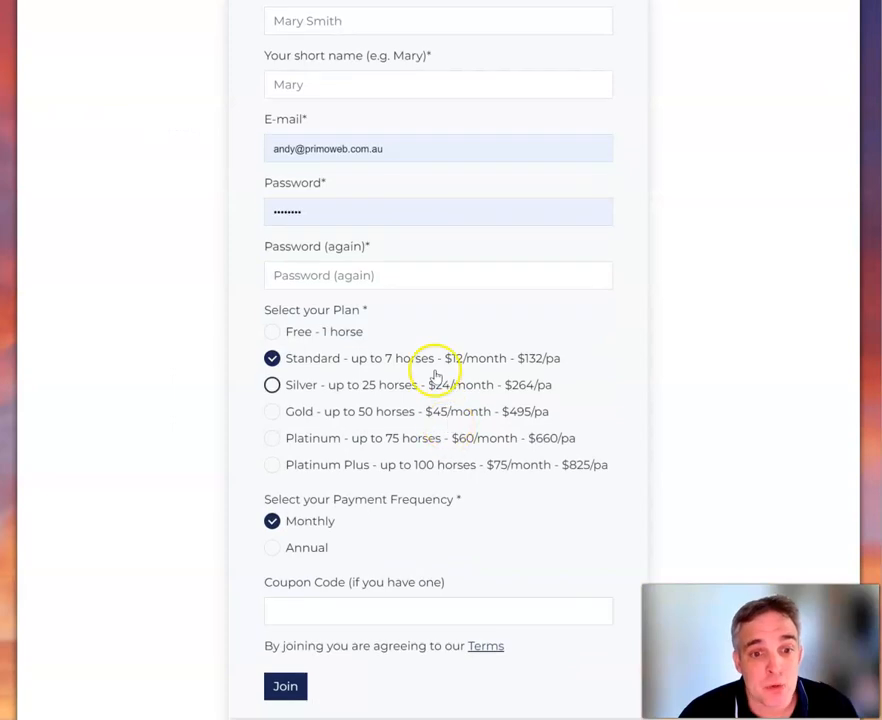
scroll("up", 3)
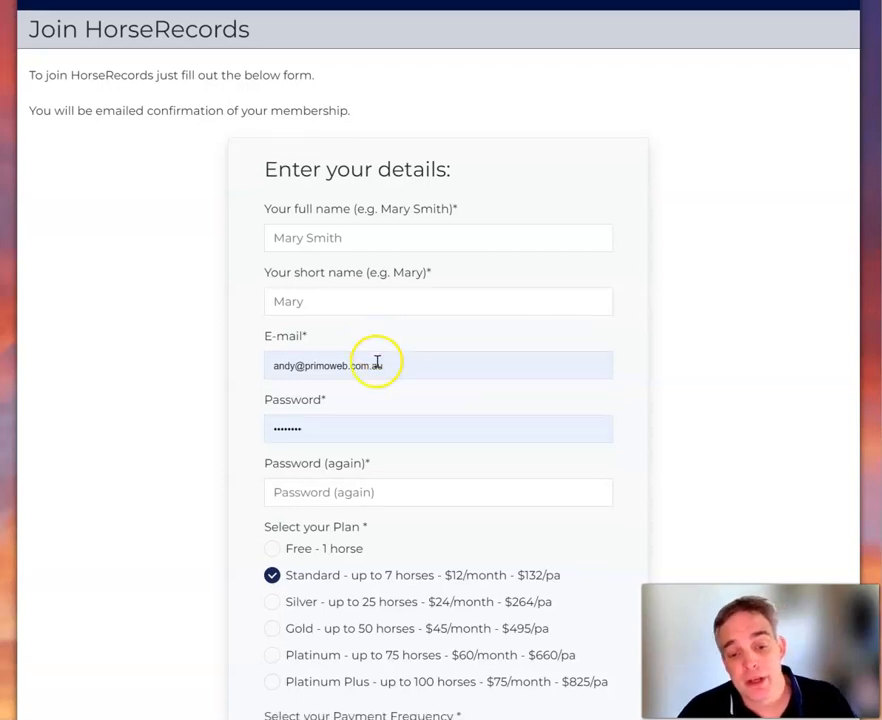
scroll("up", 3)
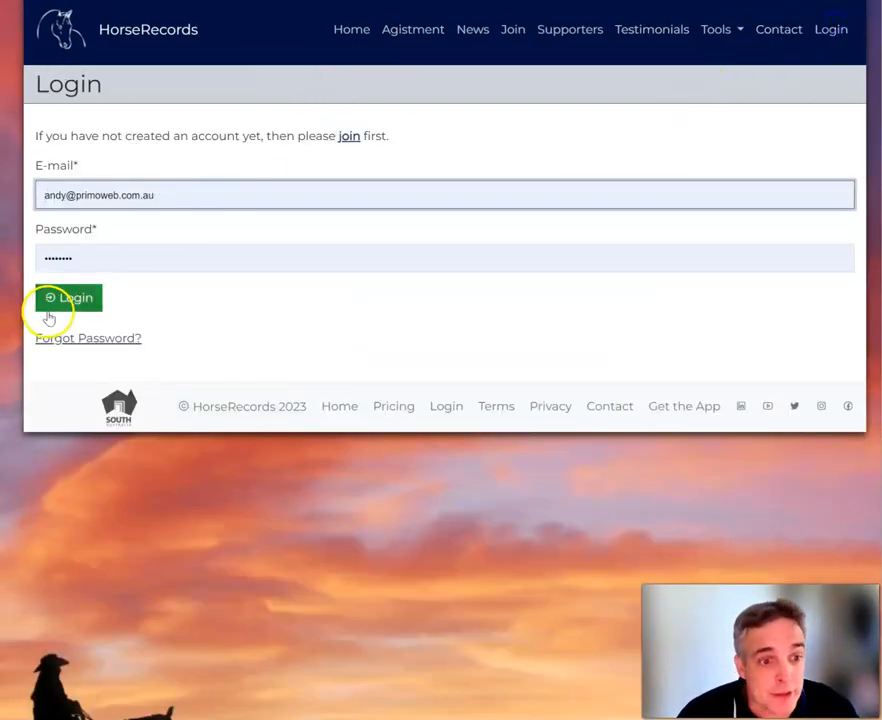
Step: Sign in to the account and dismiss the 'Successfully signed in' notice
left_click(68, 296)
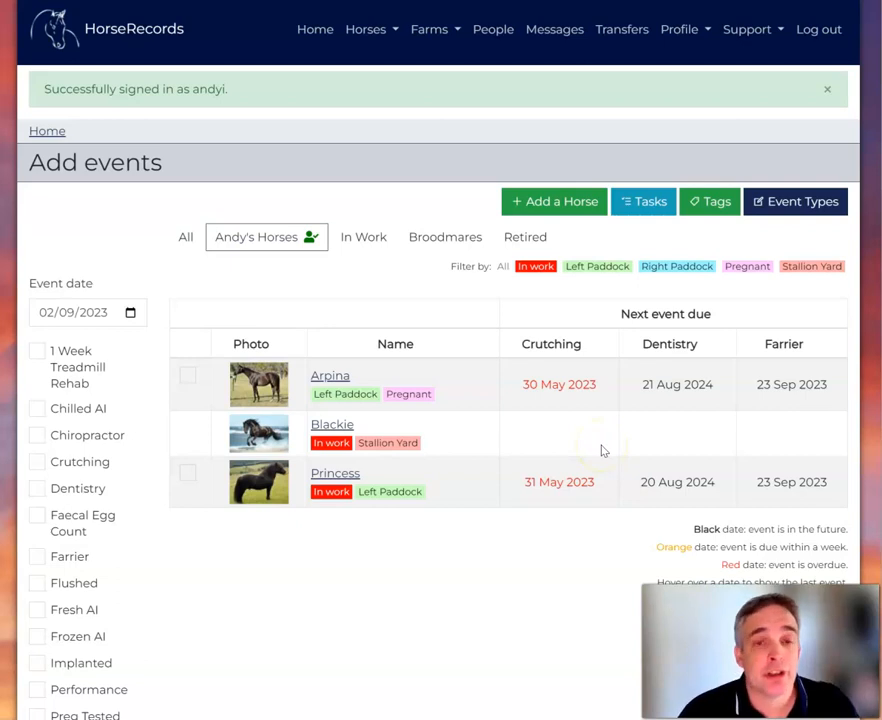
mouse_move(220, 120)
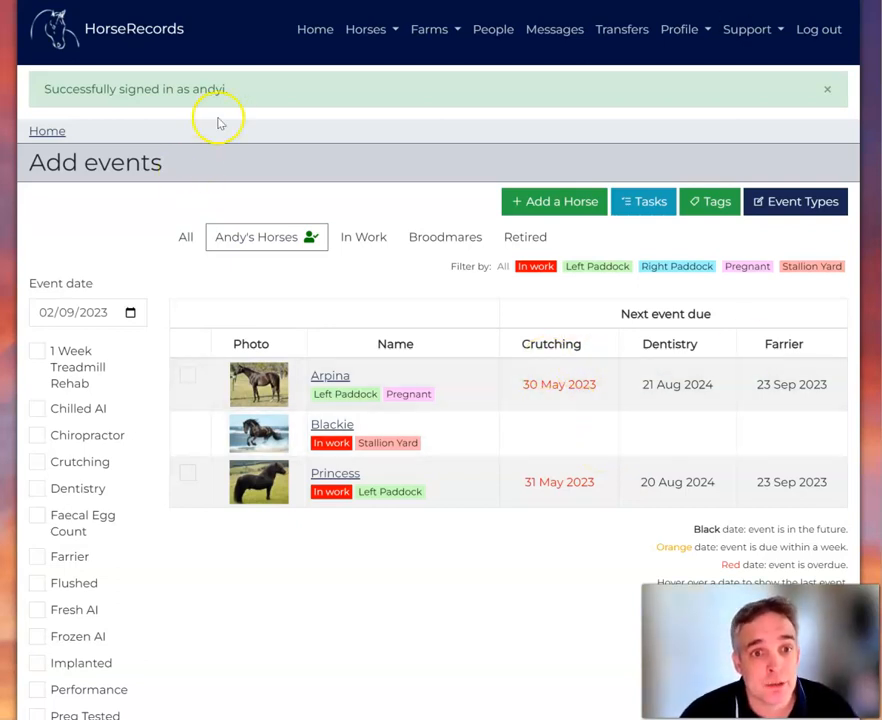
left_click(828, 88)
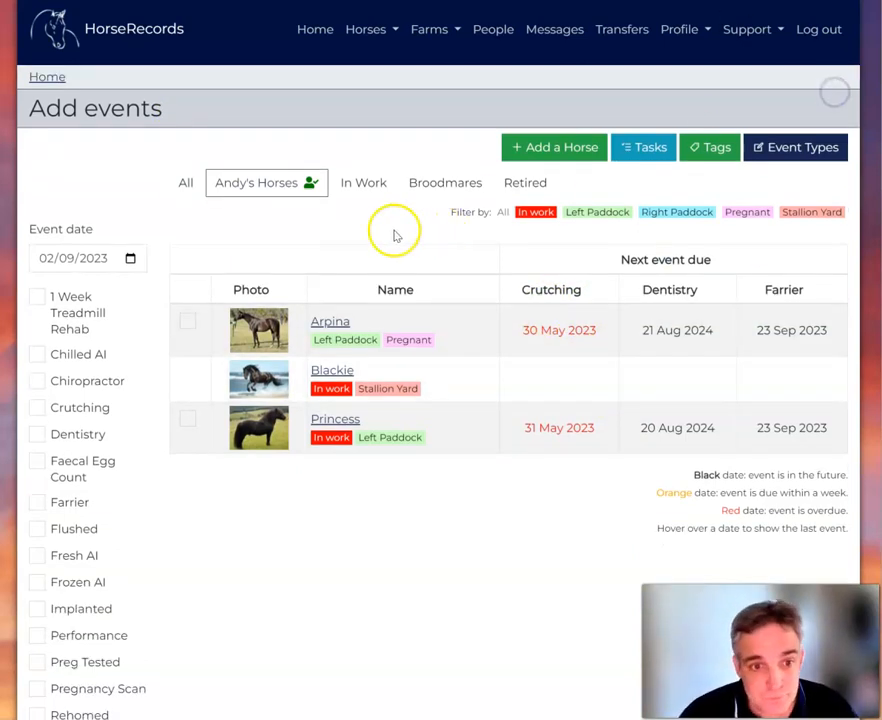
mouse_move(340, 228)
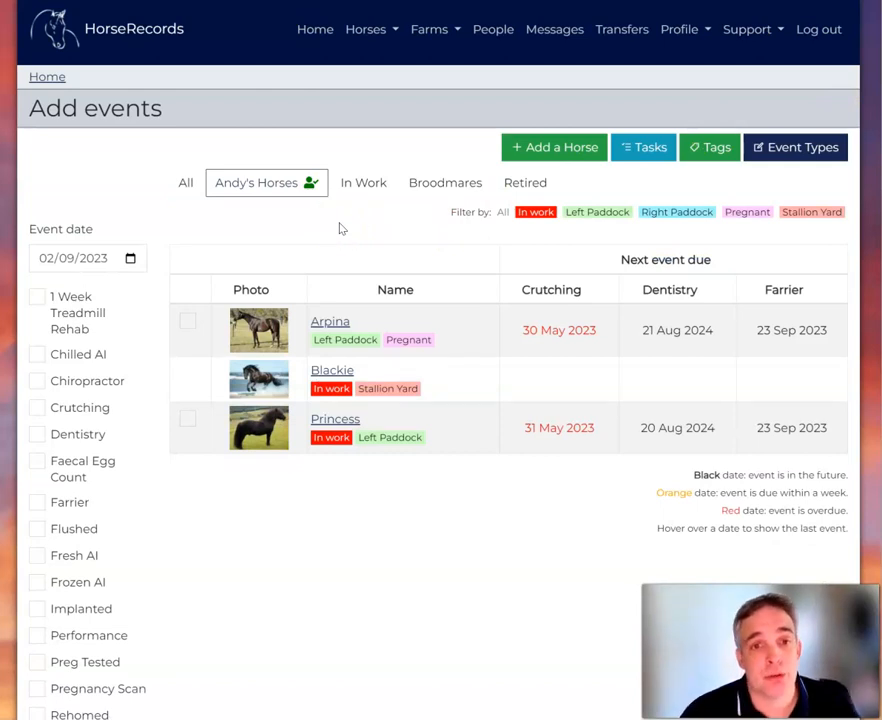
mouse_move(436, 30)
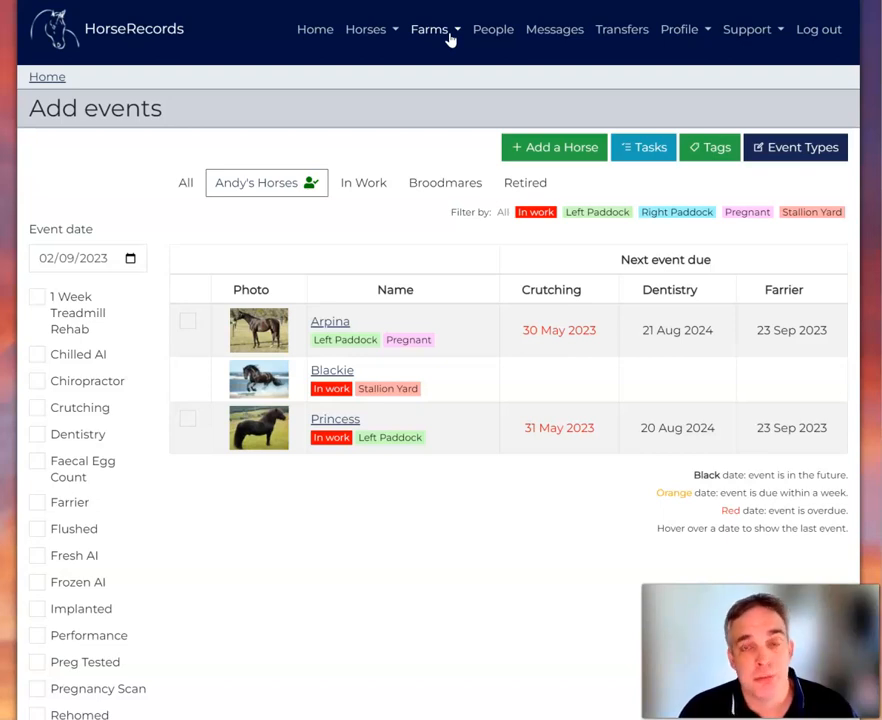
Step: Start a new farm named Agistees and pick its logo image
left_click(430, 28)
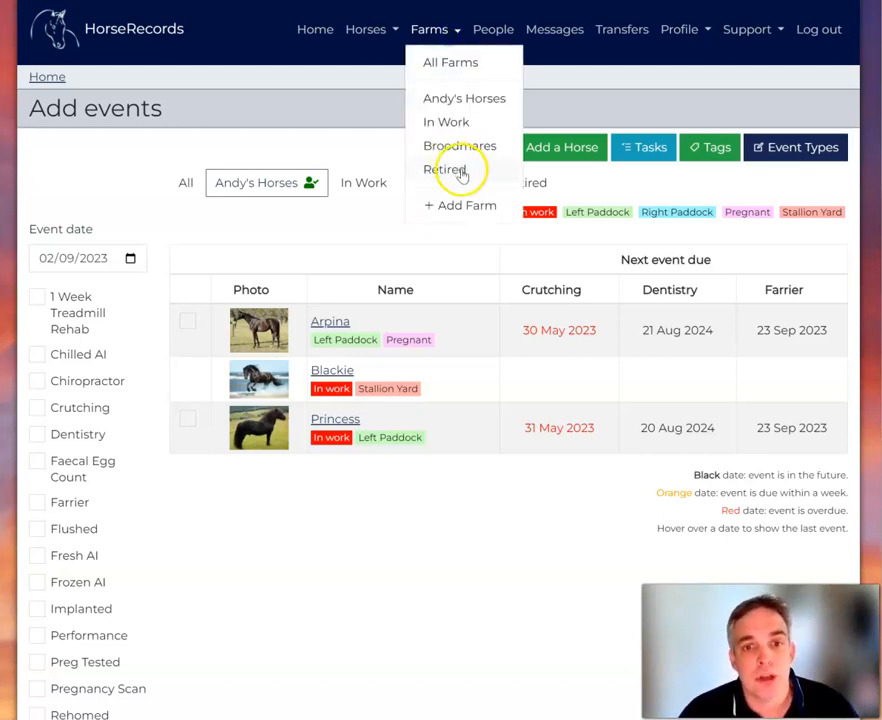
left_click(466, 204)
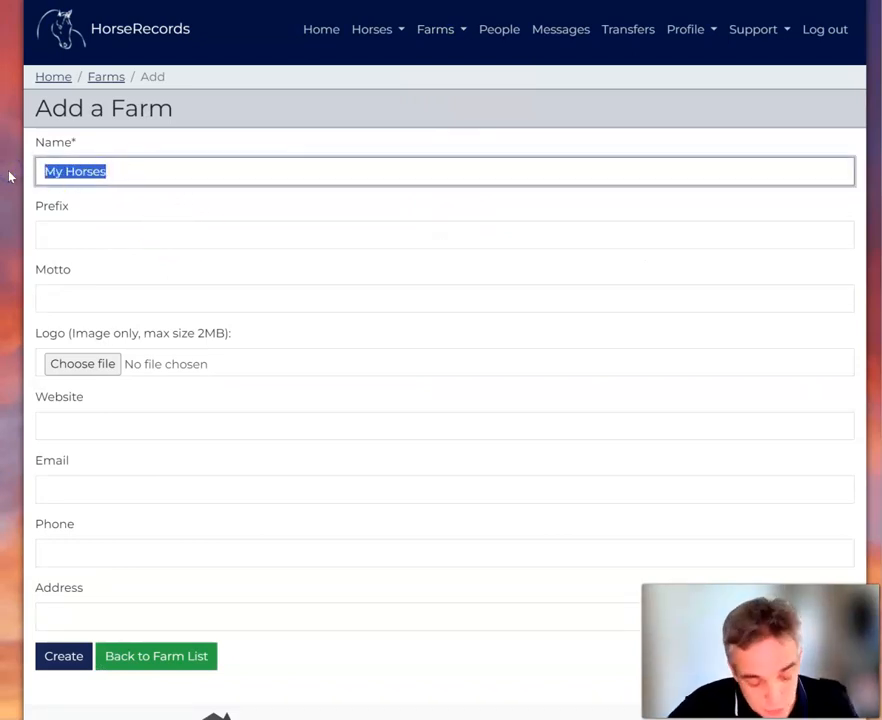
type("Agistee")
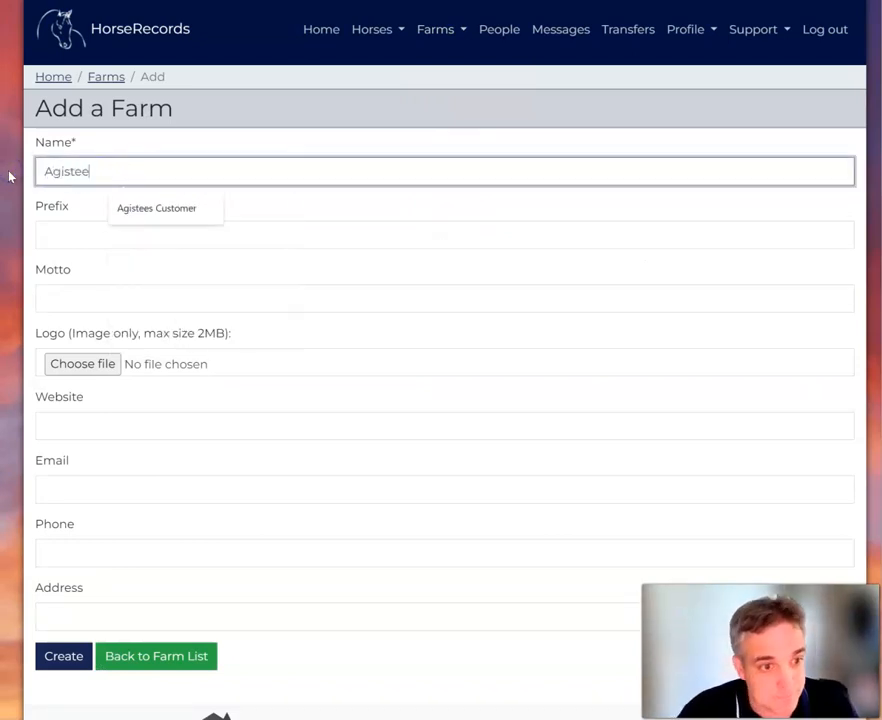
left_click(444, 234)
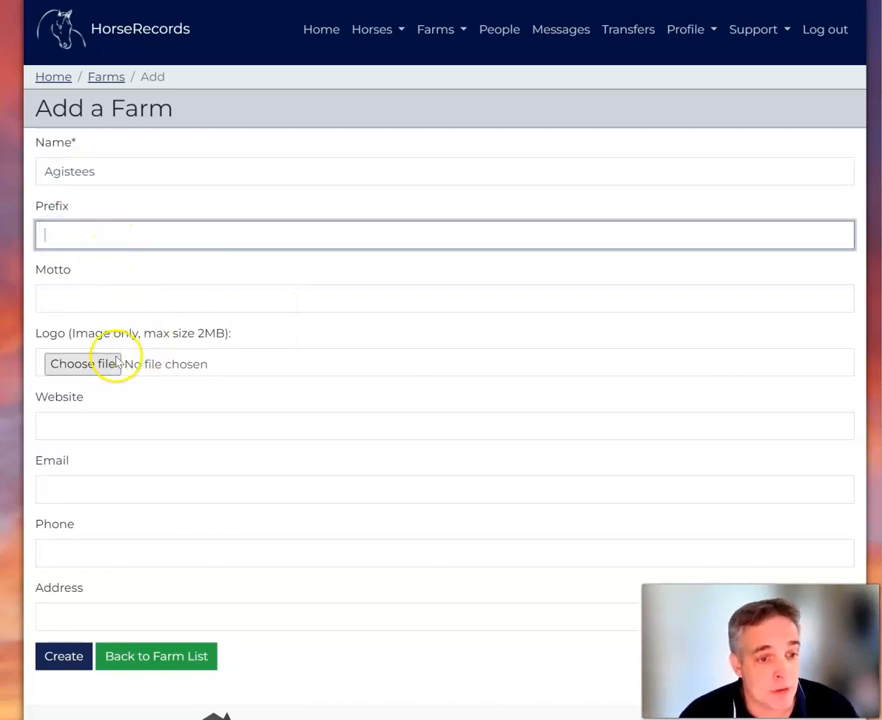
left_click(80, 364)
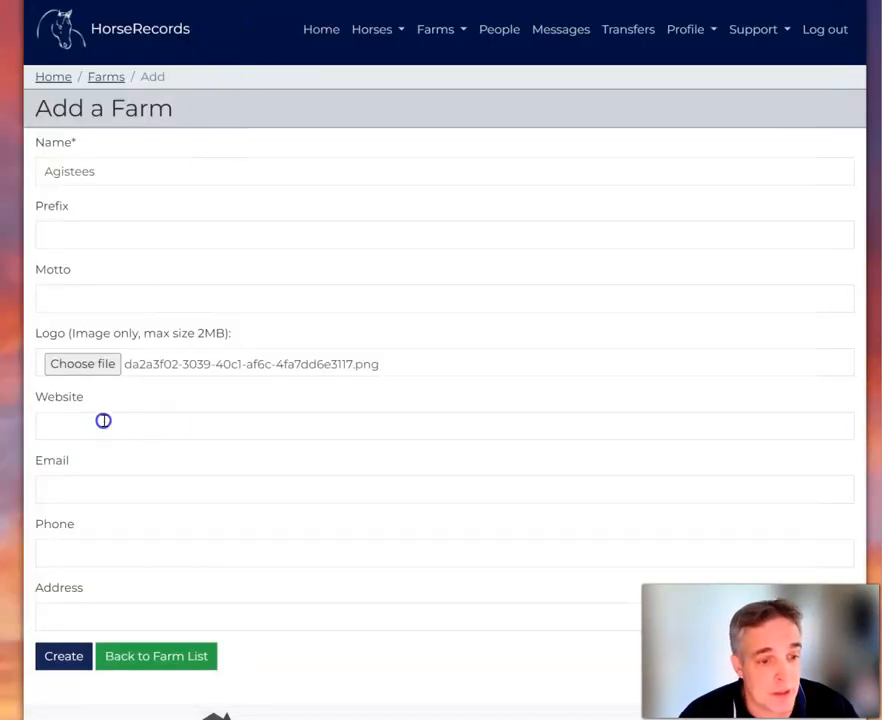
type("conk.cm.au")
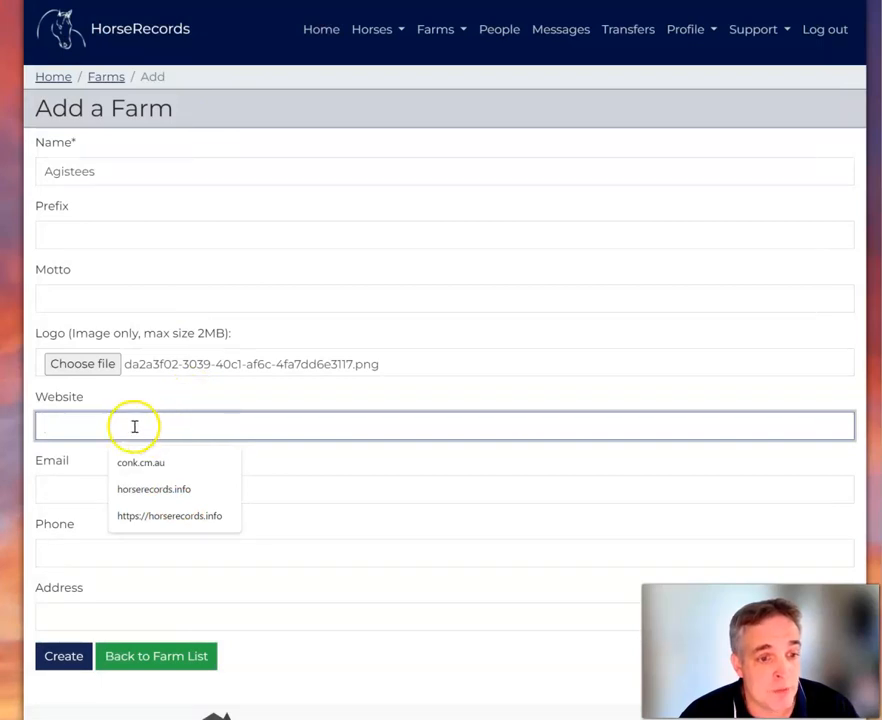
left_click(444, 488)
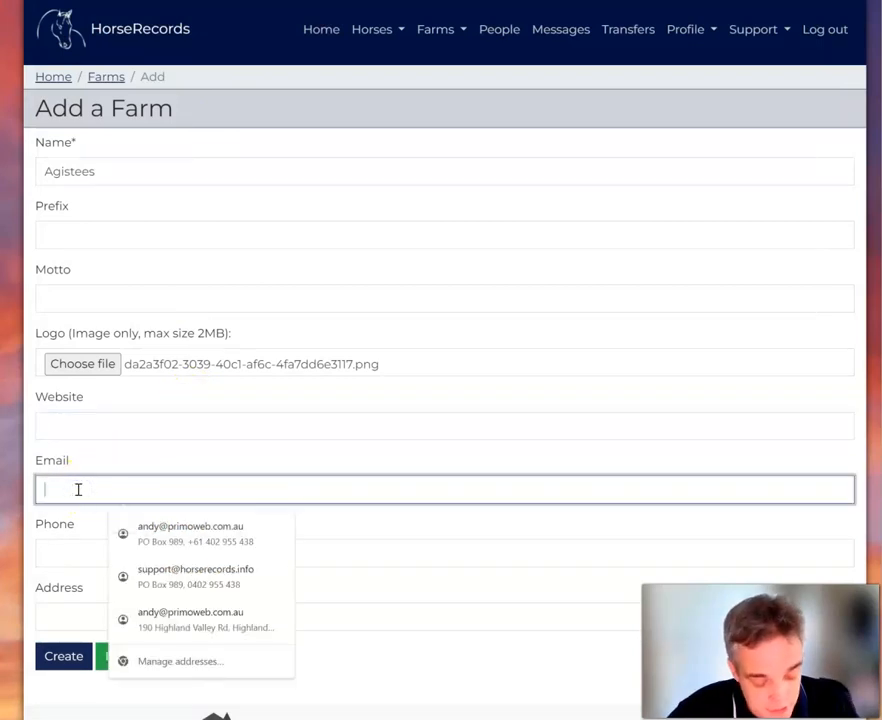
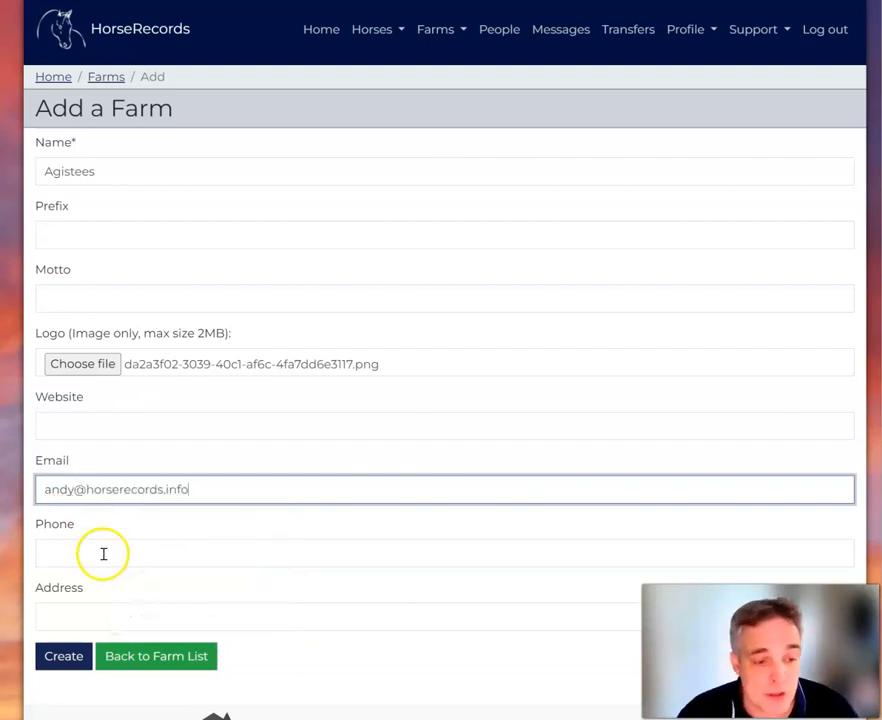
type("4029")
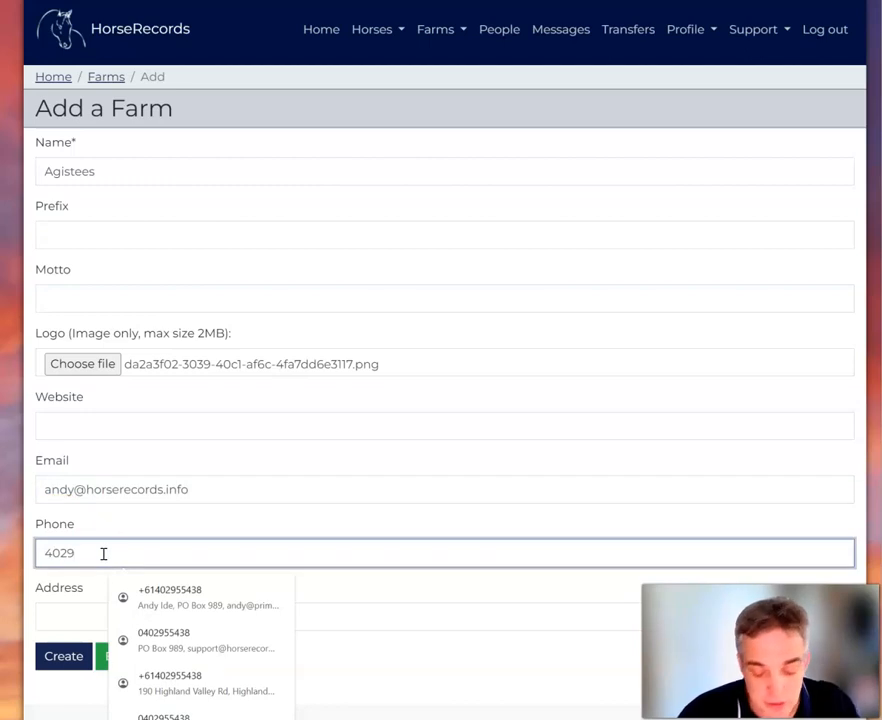
type("0")
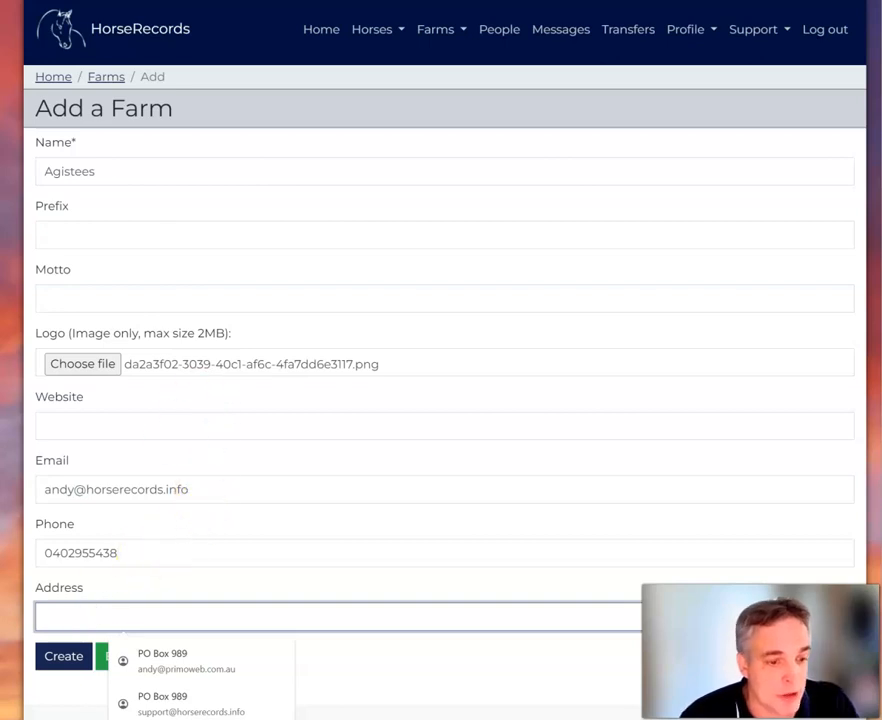
left_click(64, 656)
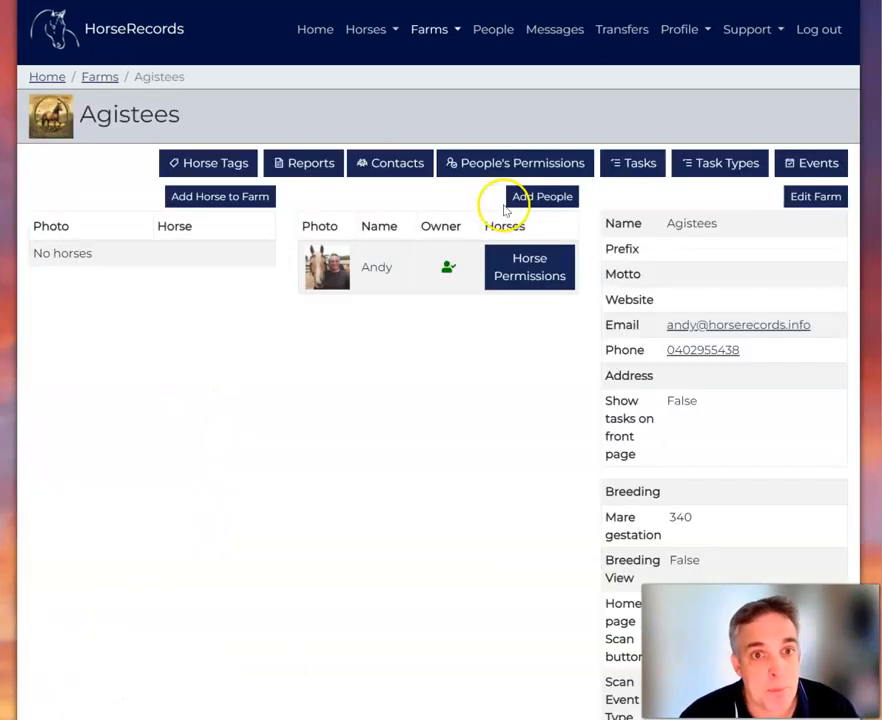
mouse_move(384, 396)
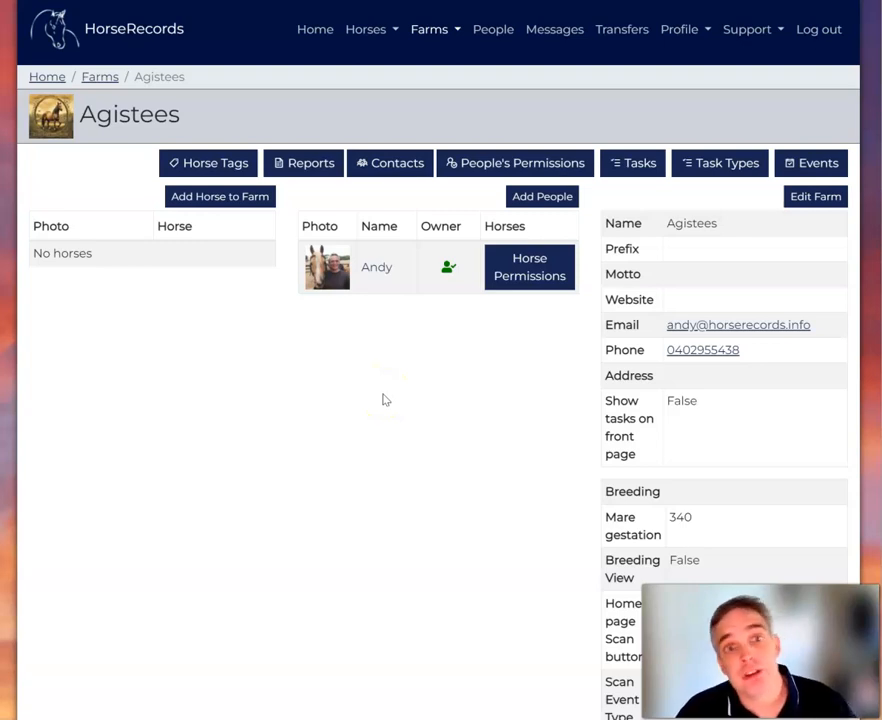
mouse_move(424, 378)
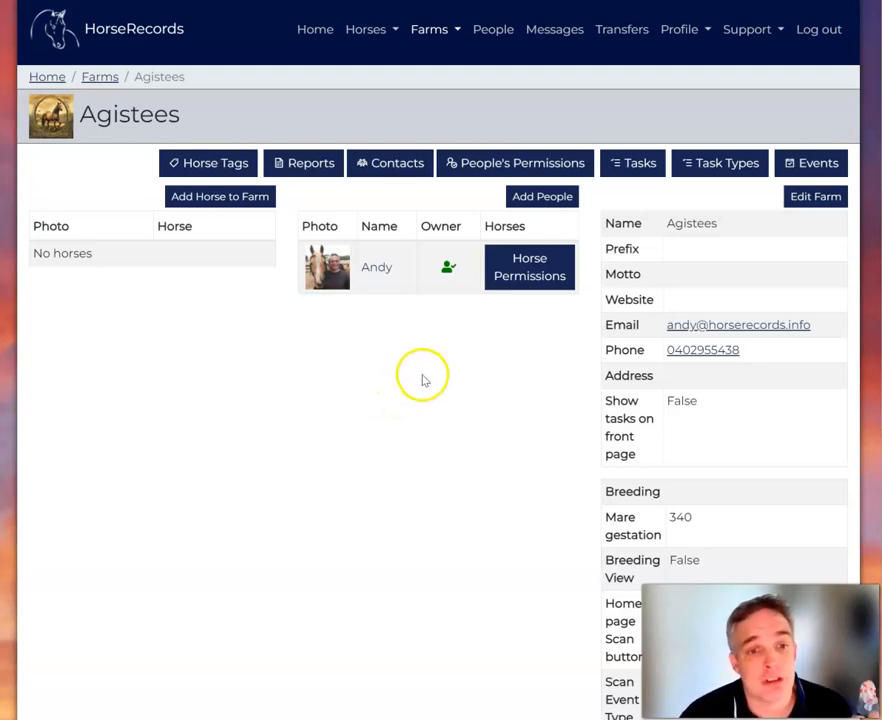
mouse_move(428, 412)
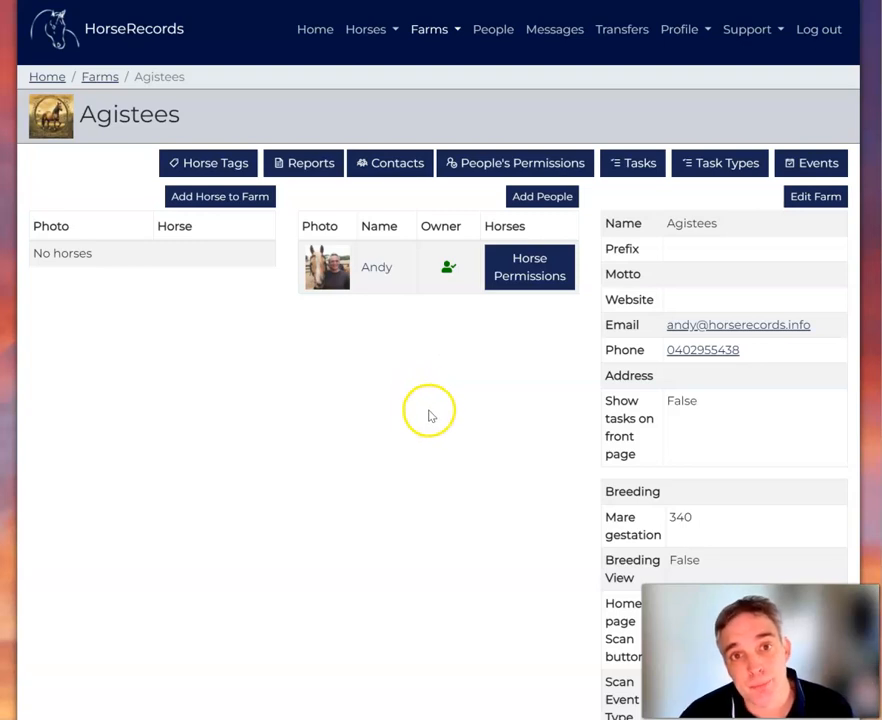
Step: Review the Agistees farm page and bring up its edit form
scroll("up", 3)
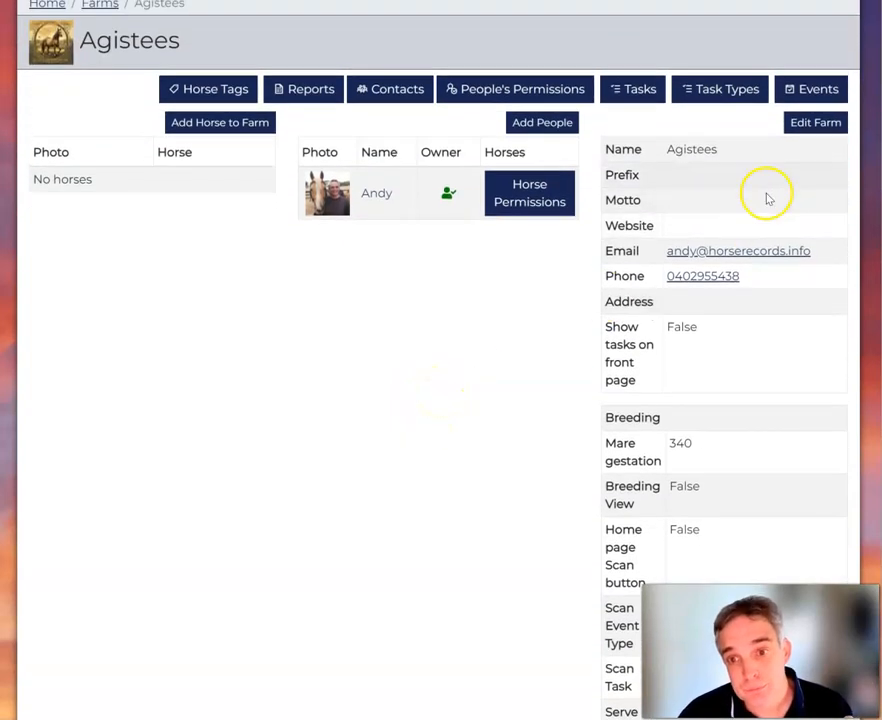
scroll("up", 3)
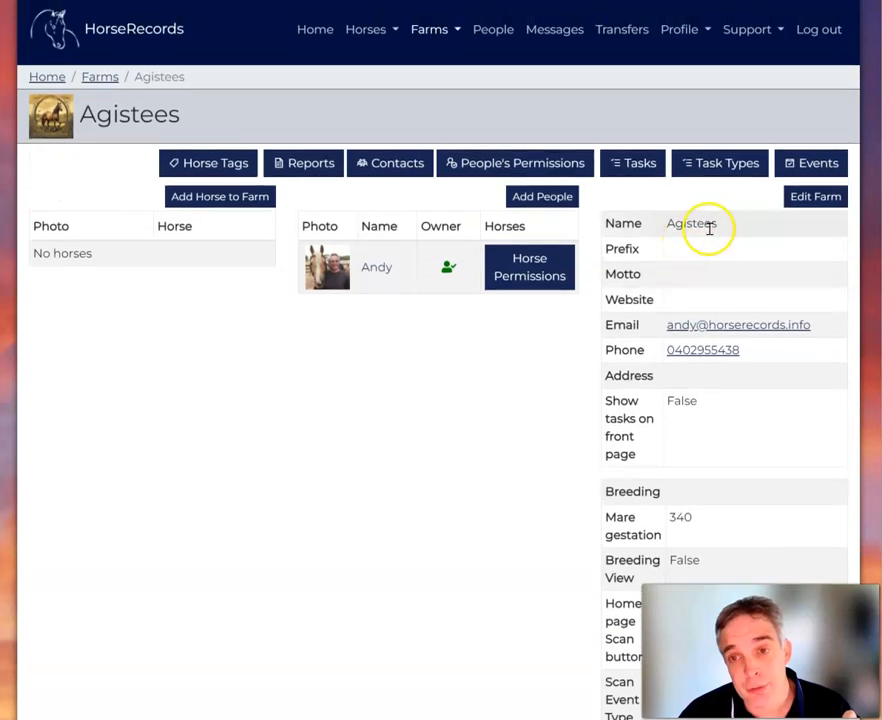
left_click(814, 196)
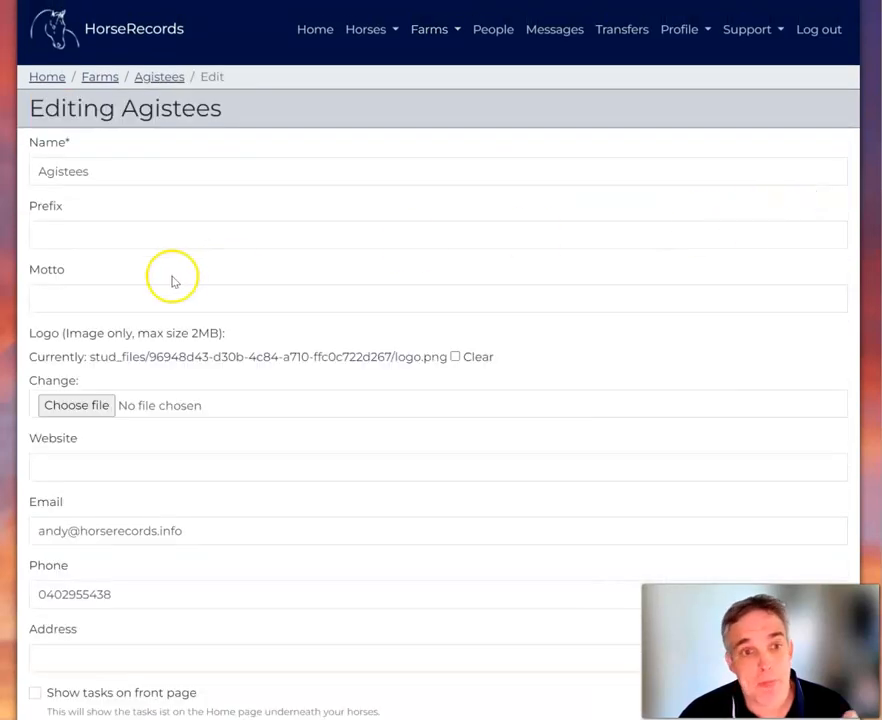
Step: Tick 'Is agistment' for the Agistees farm and save it
scroll("down", 3)
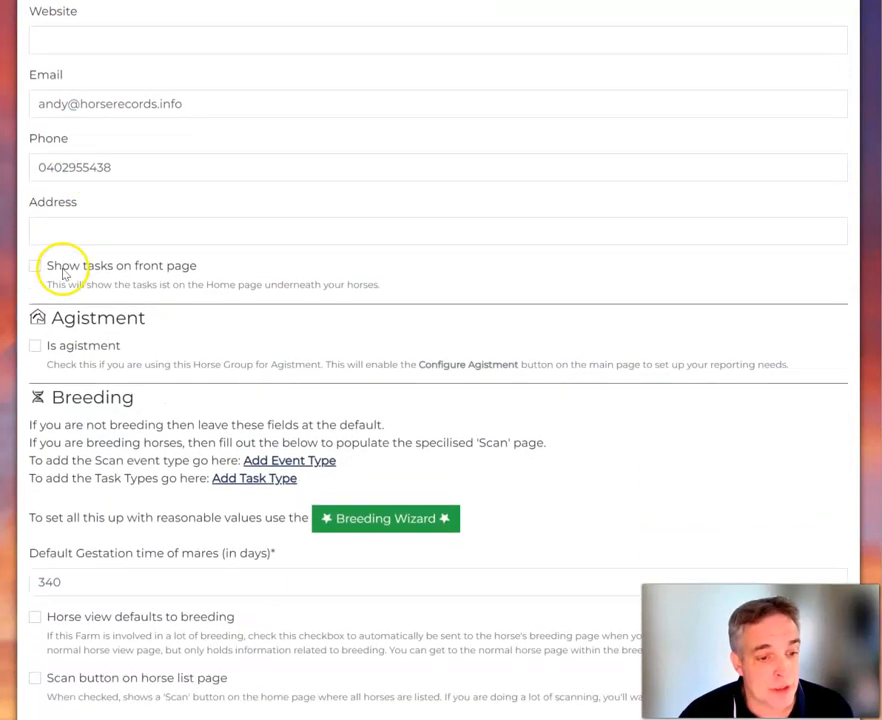
scroll("up", 3)
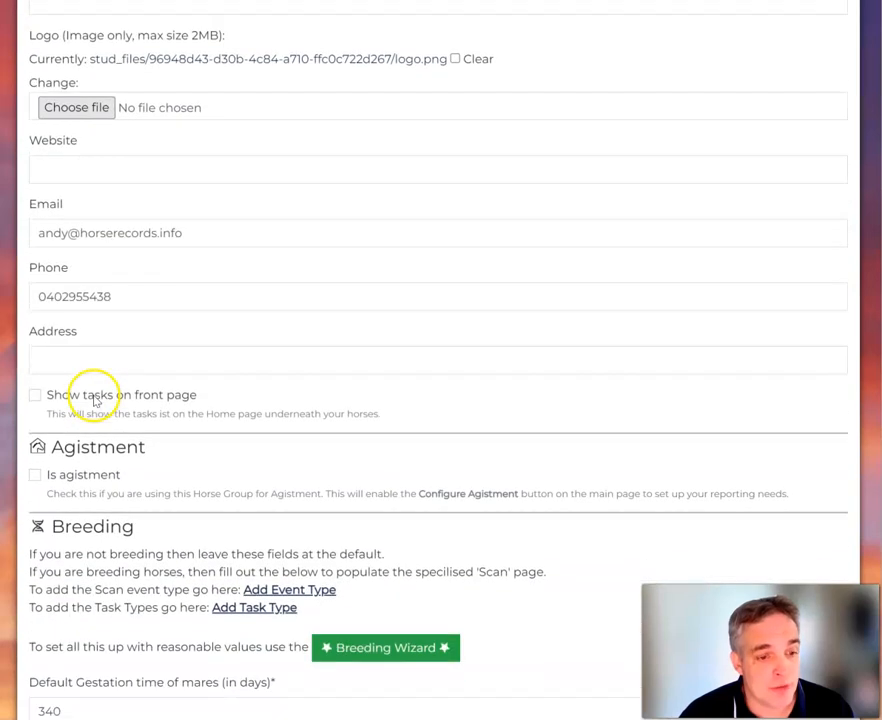
scroll("down", 3)
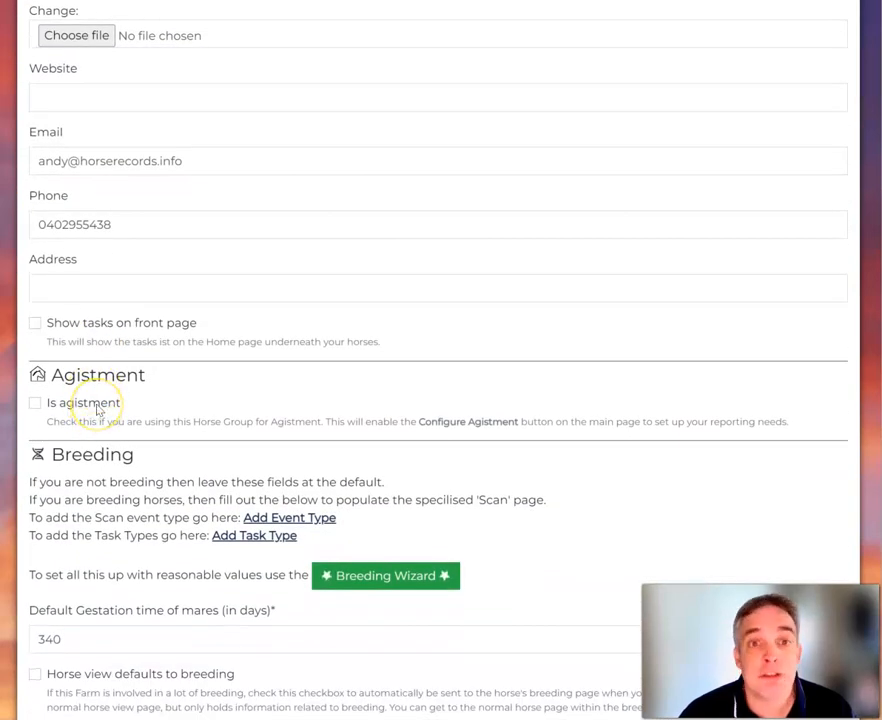
left_click(36, 402)
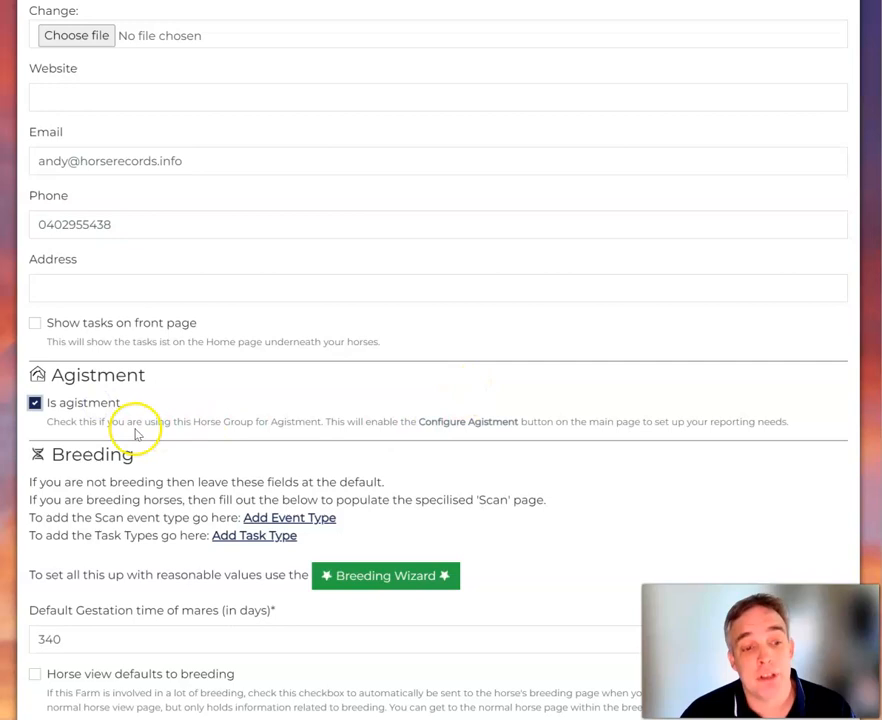
double_click(240, 420)
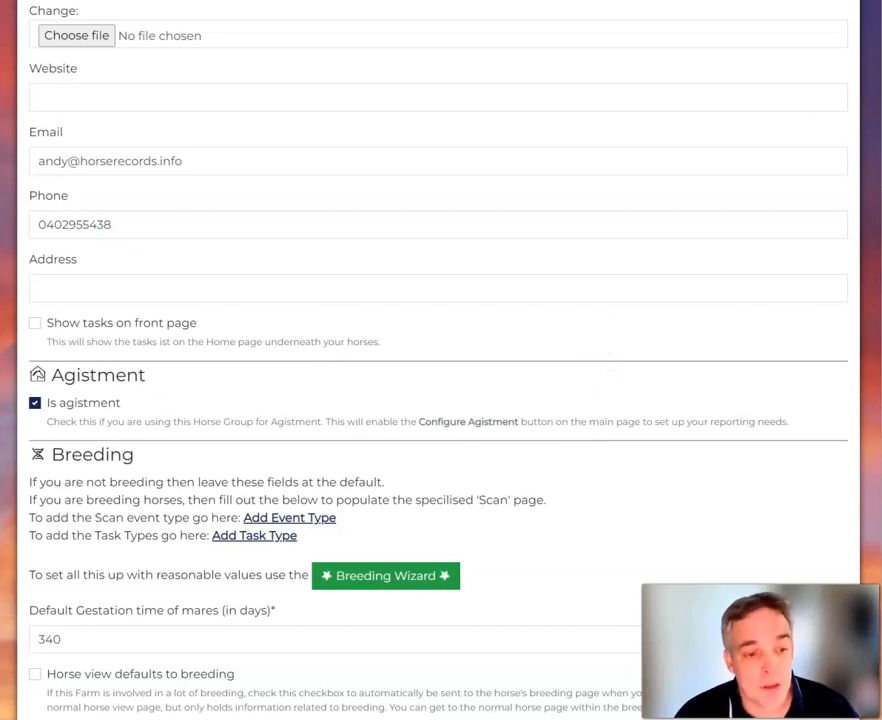
scroll("down", 3)
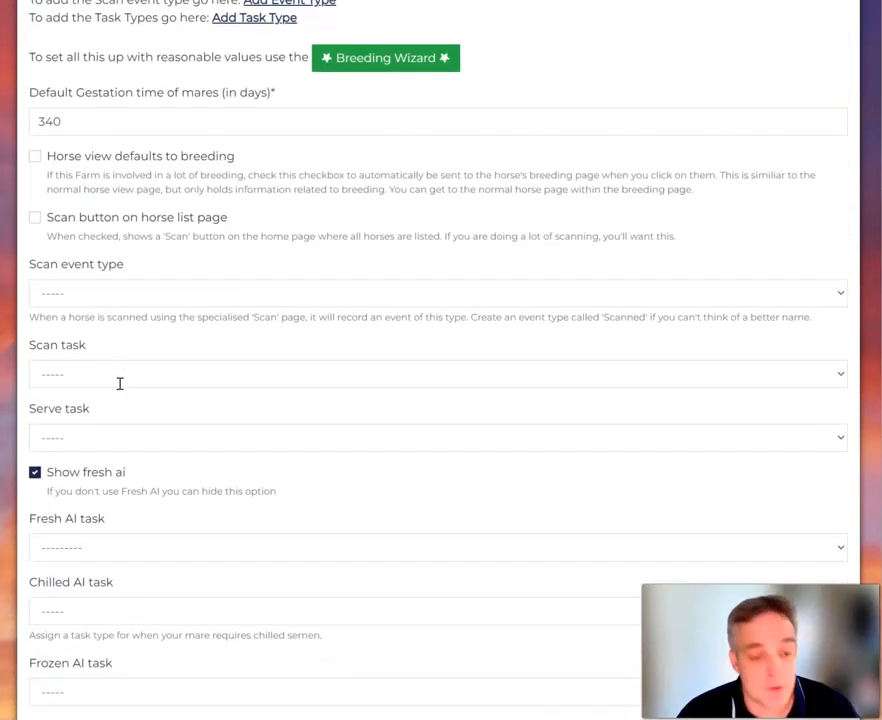
scroll("down", 3)
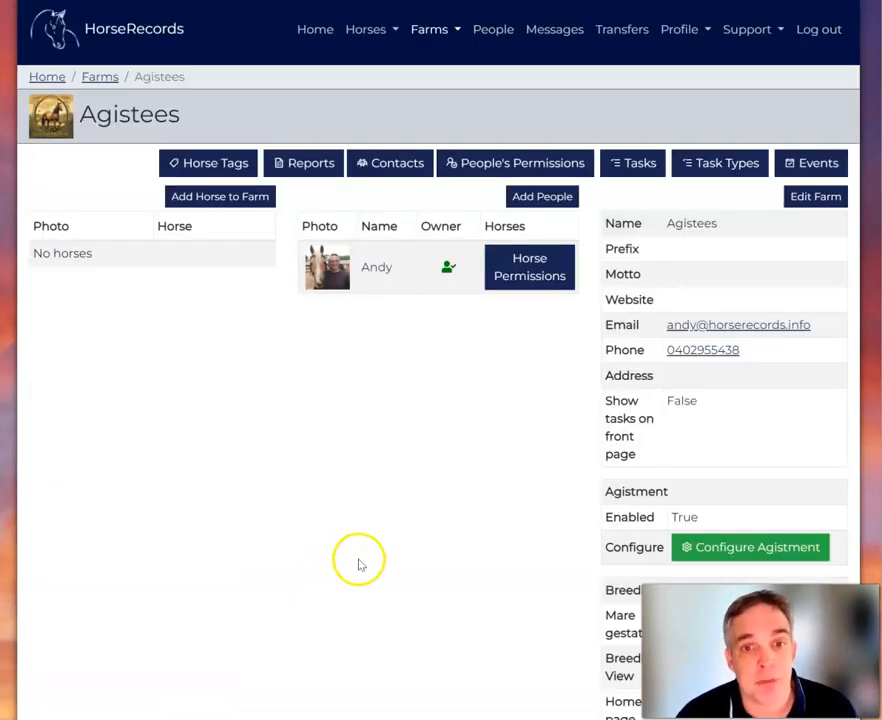
mouse_move(470, 456)
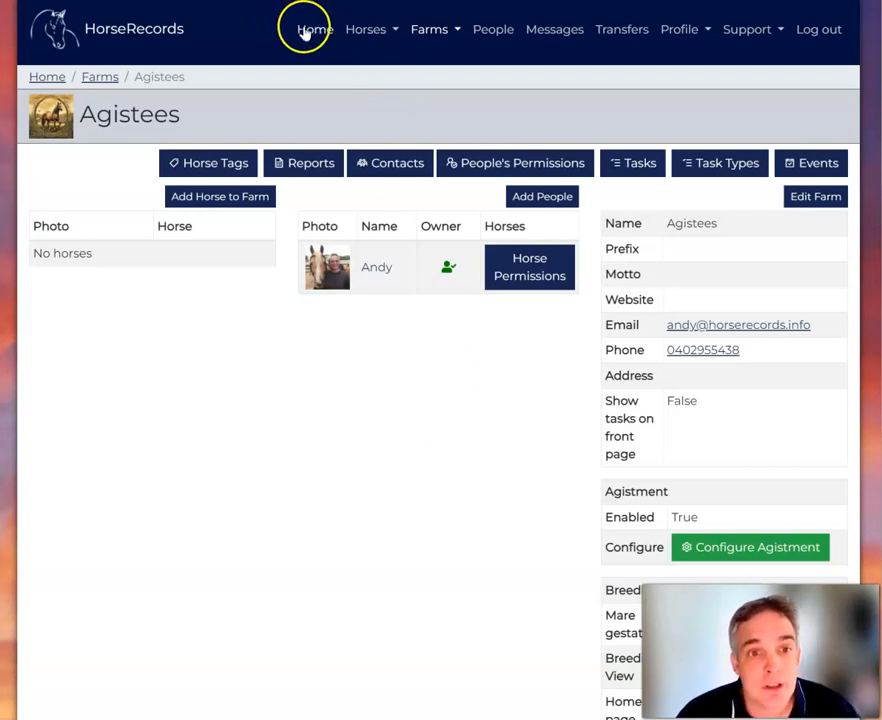
Step: Return to the Agistees farm via Farms and launch Configure Agistment
left_click(314, 30)
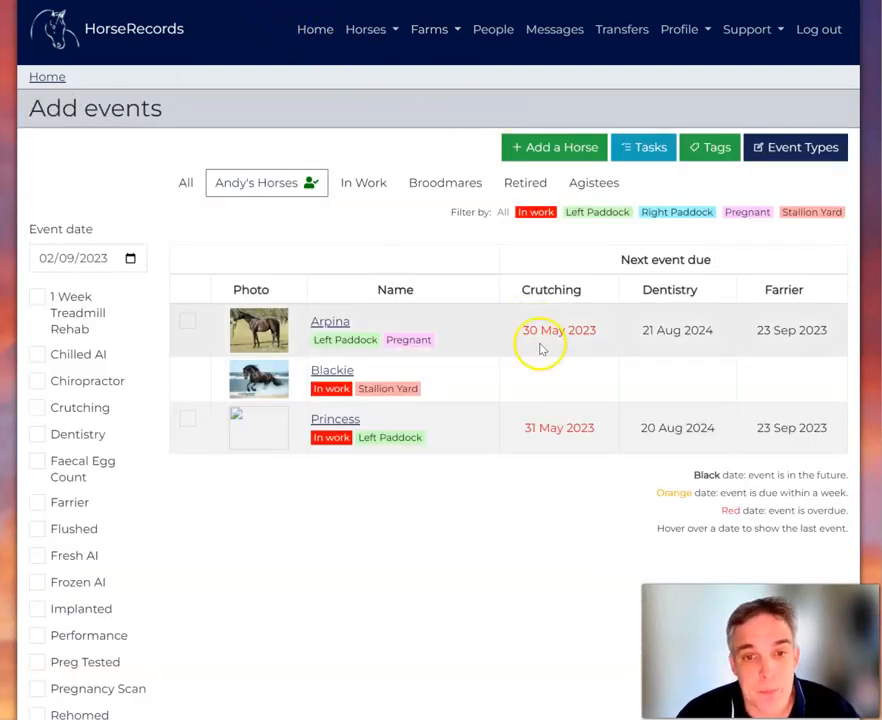
left_click(572, 182)
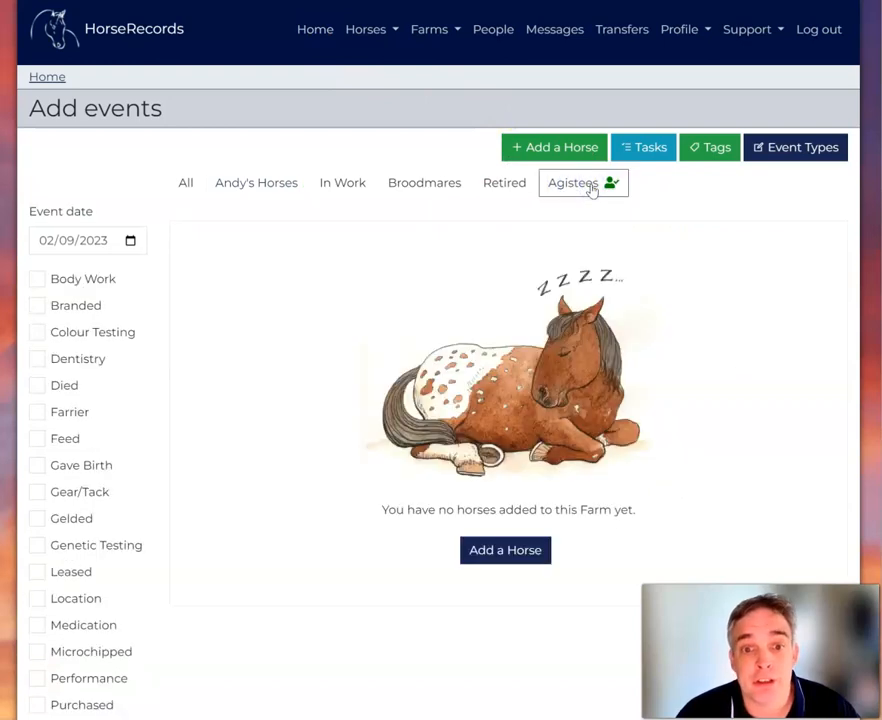
mouse_move(364, 30)
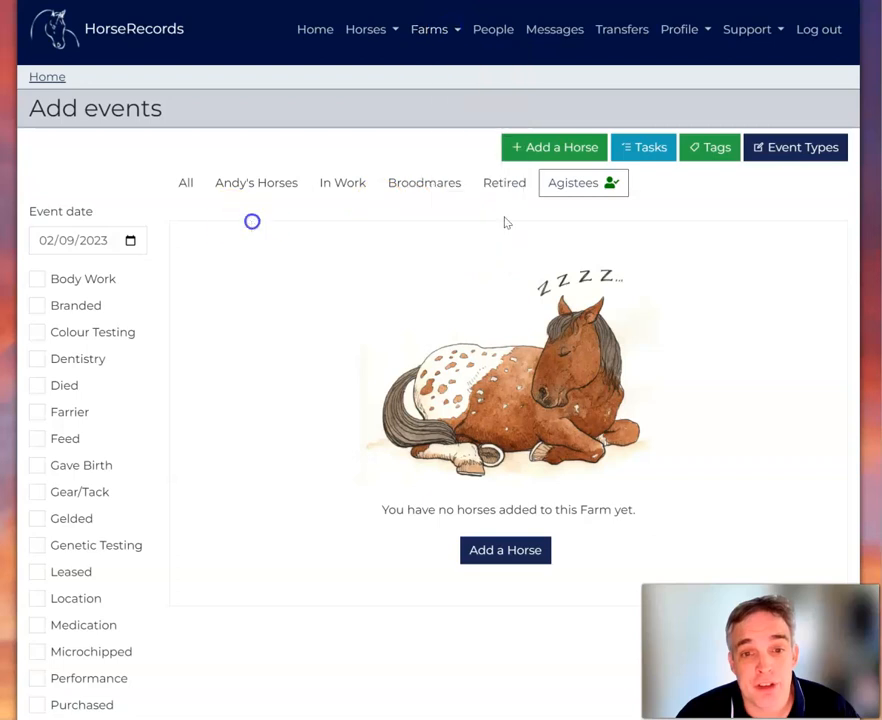
left_click(572, 182)
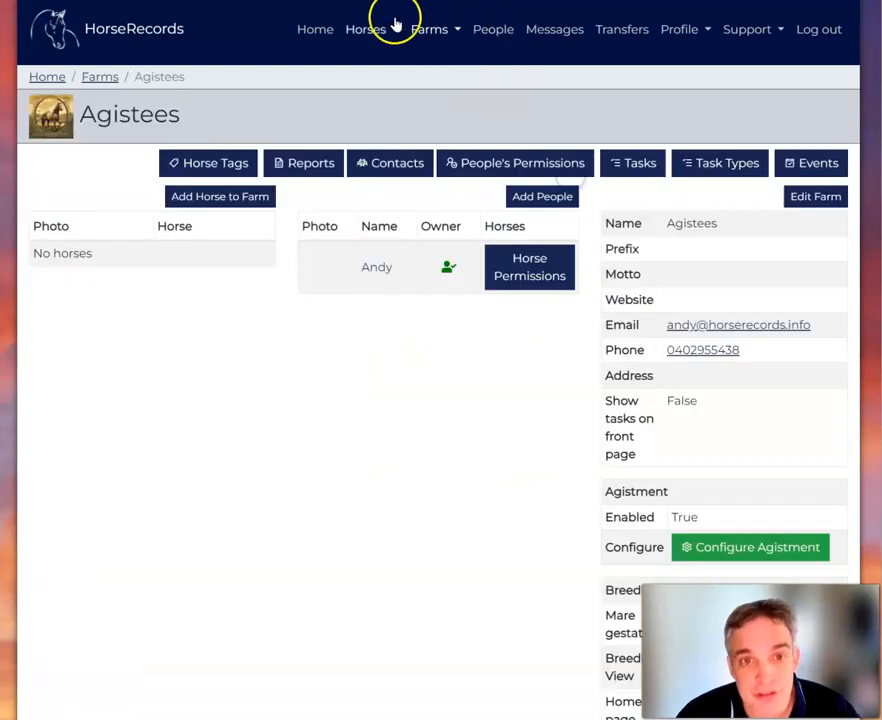
left_click(430, 30)
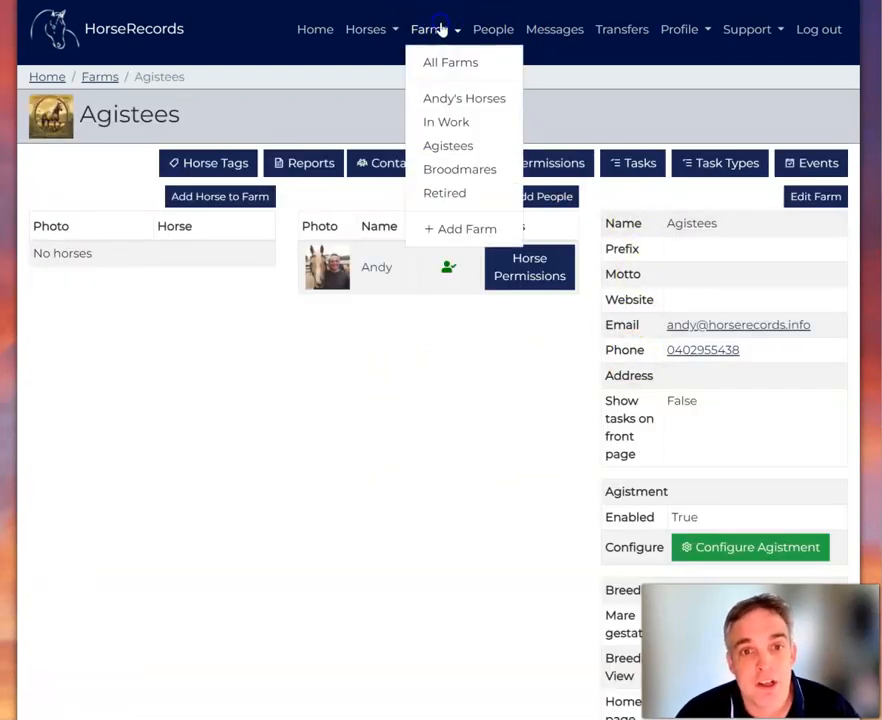
mouse_move(448, 146)
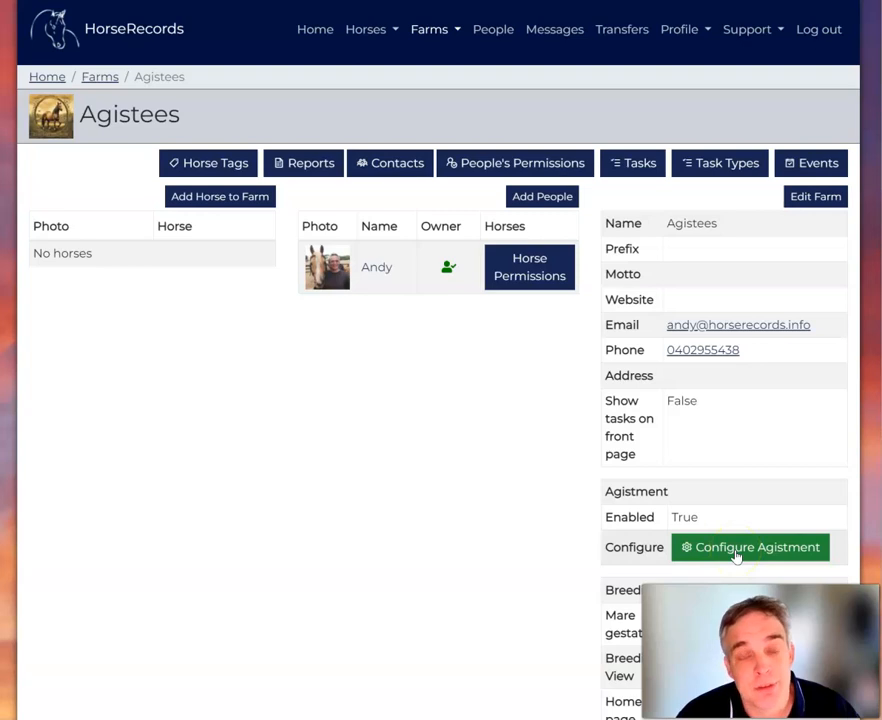
left_click(748, 548)
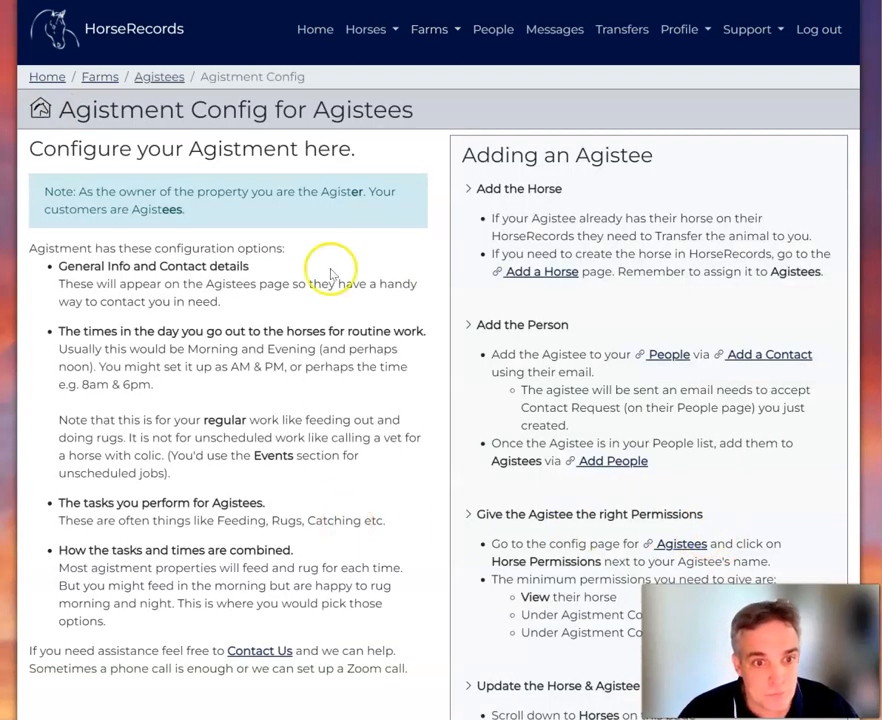
Step: Scroll the config guide to General Information and start configuring it
scroll("down", 3)
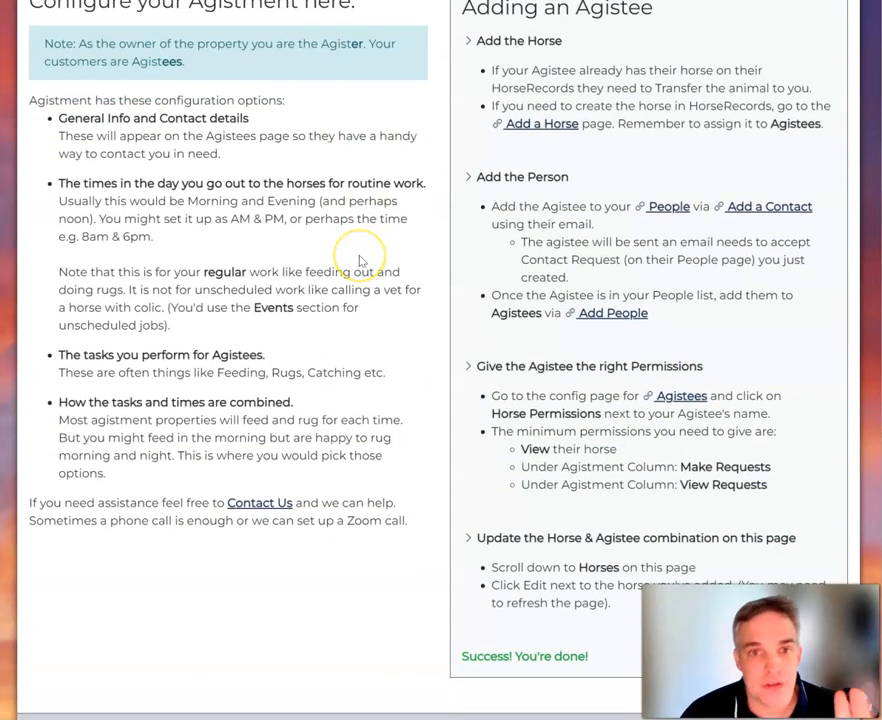
mouse_move(376, 240)
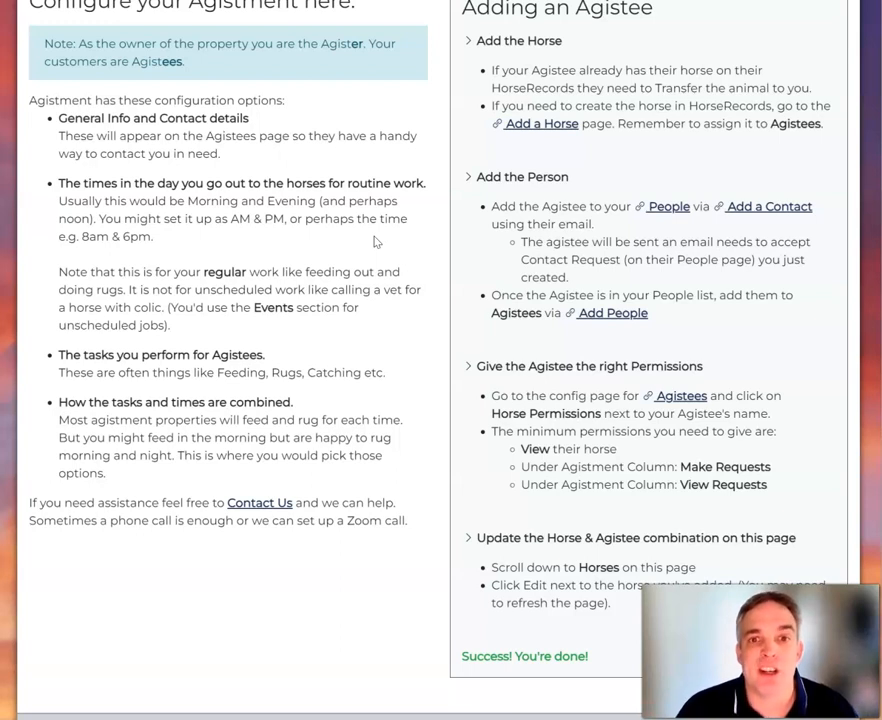
scroll("down", 3)
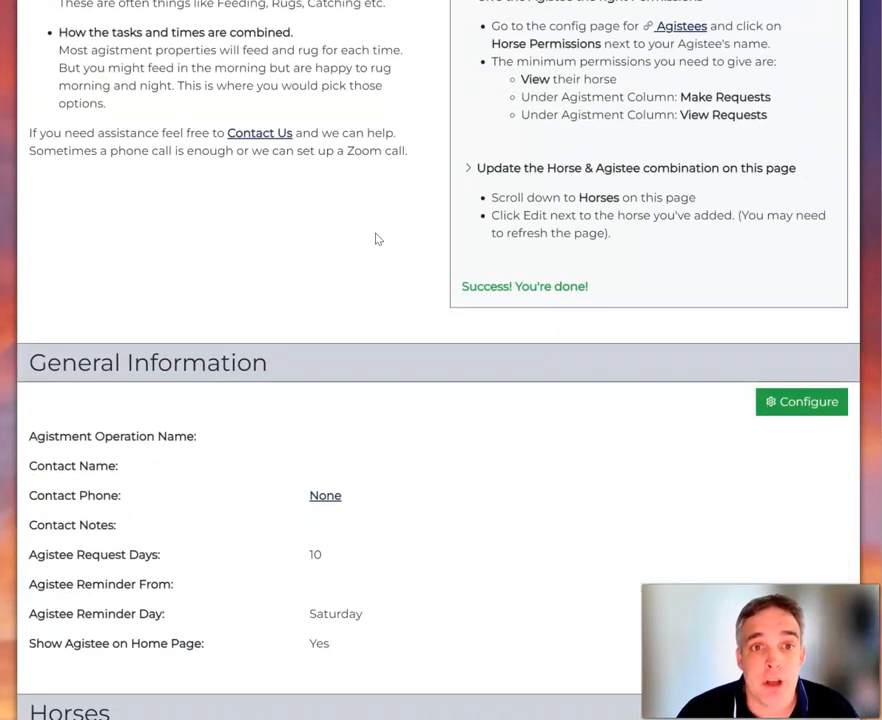
scroll("down", 3)
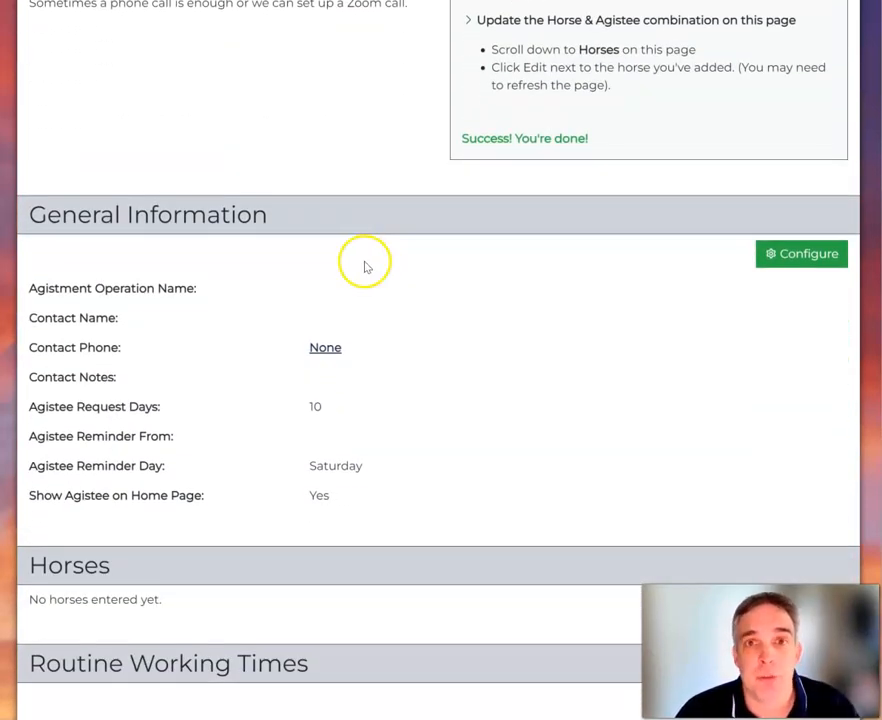
mouse_move(336, 464)
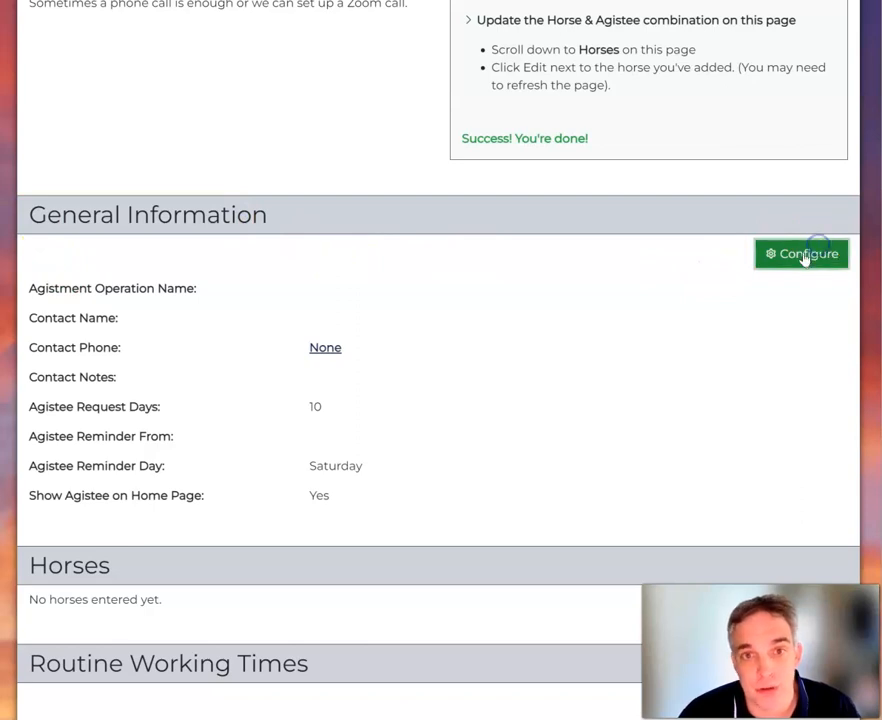
left_click(800, 252)
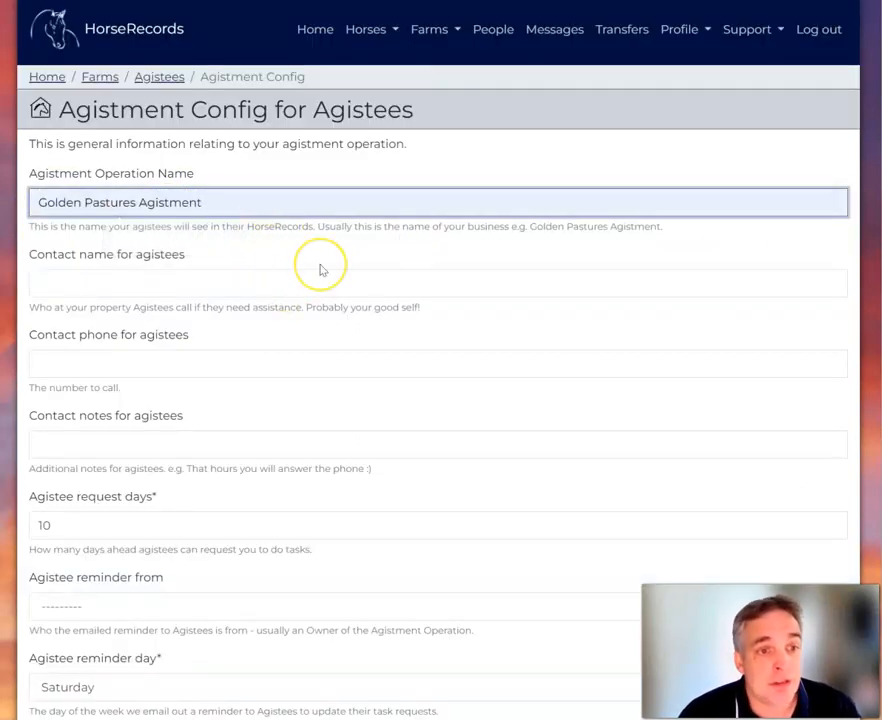
mouse_move(322, 270)
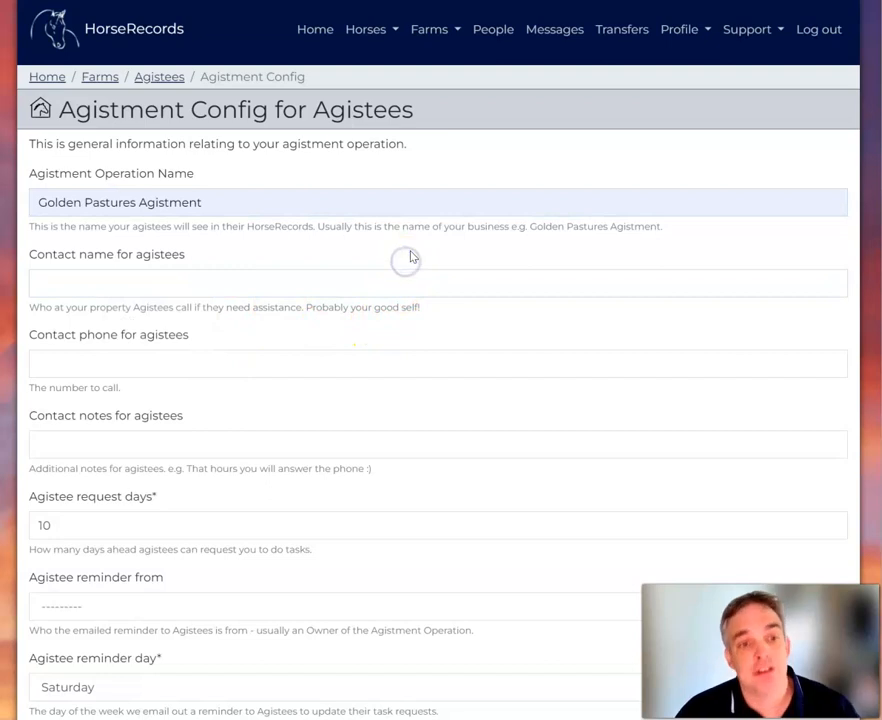
mouse_move(410, 256)
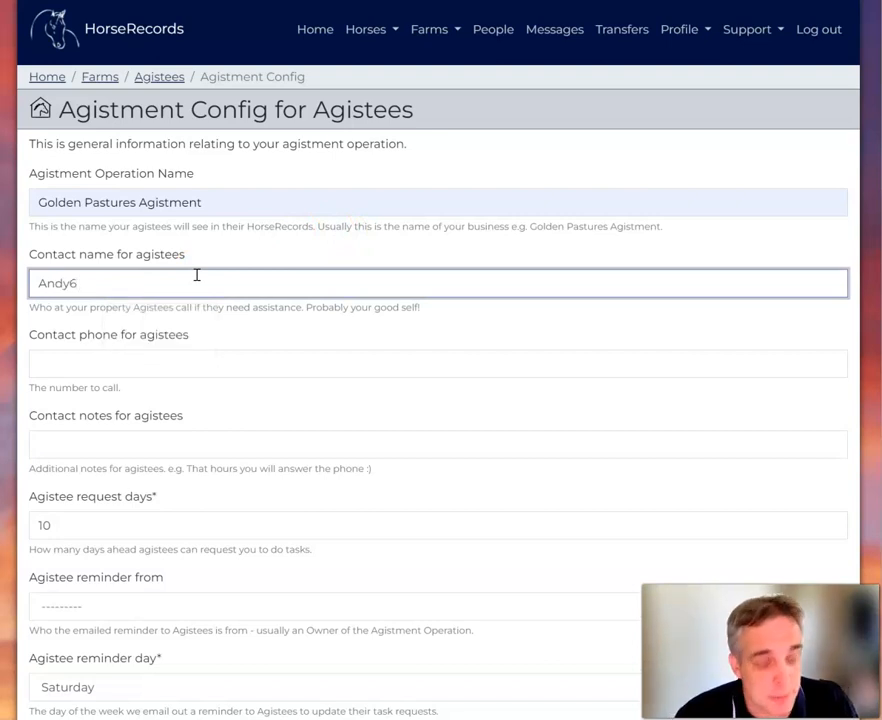
left_click(436, 362)
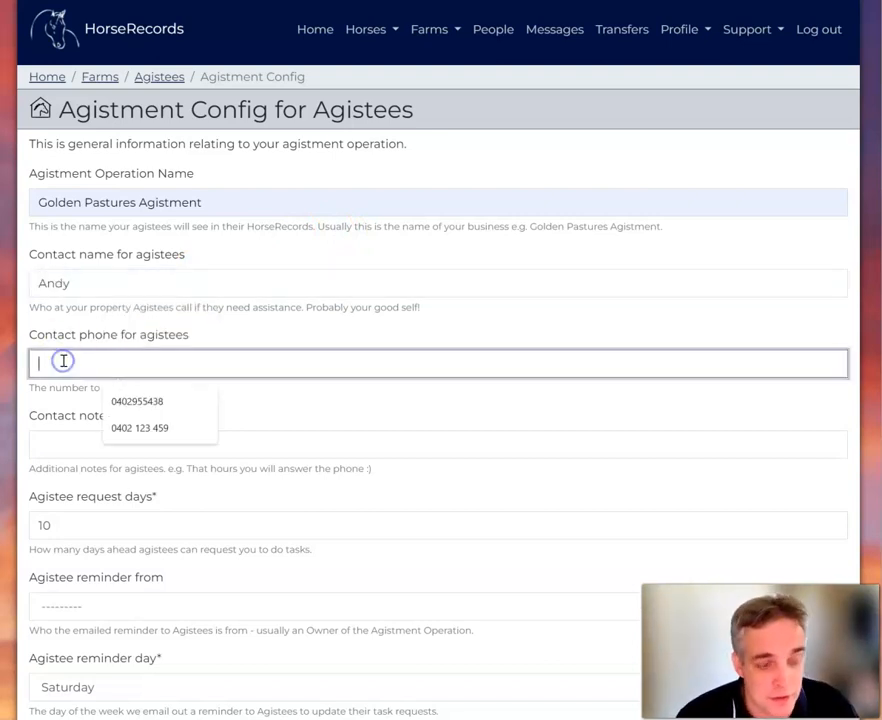
left_click(136, 400)
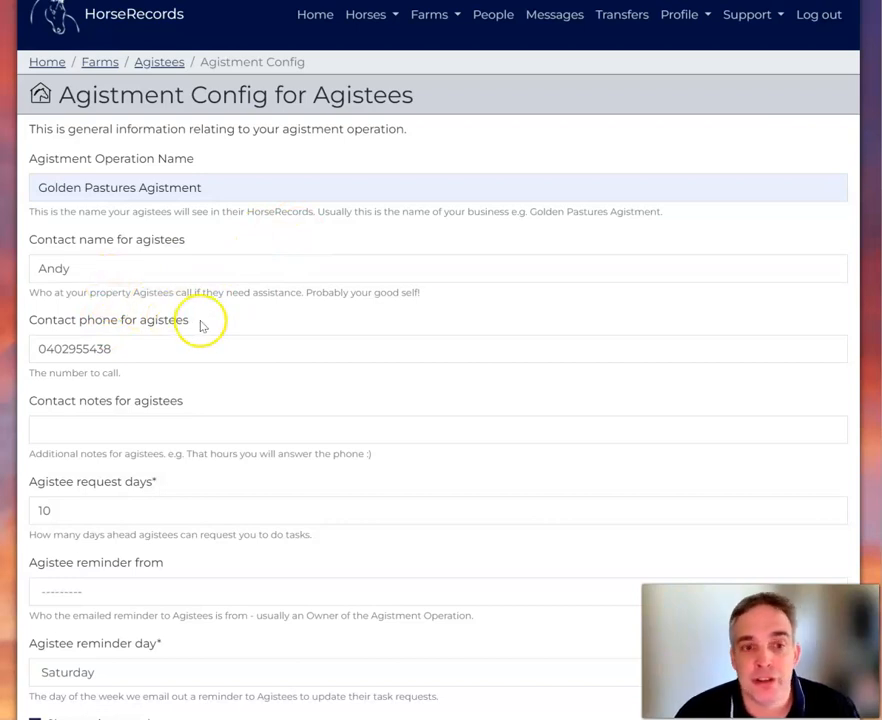
mouse_move(232, 376)
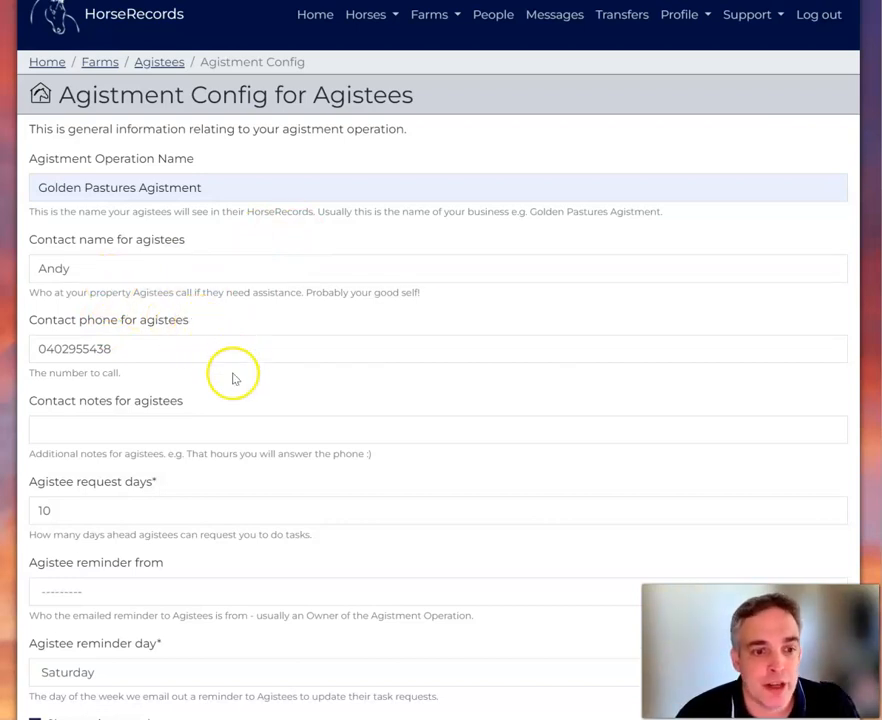
left_click(436, 428)
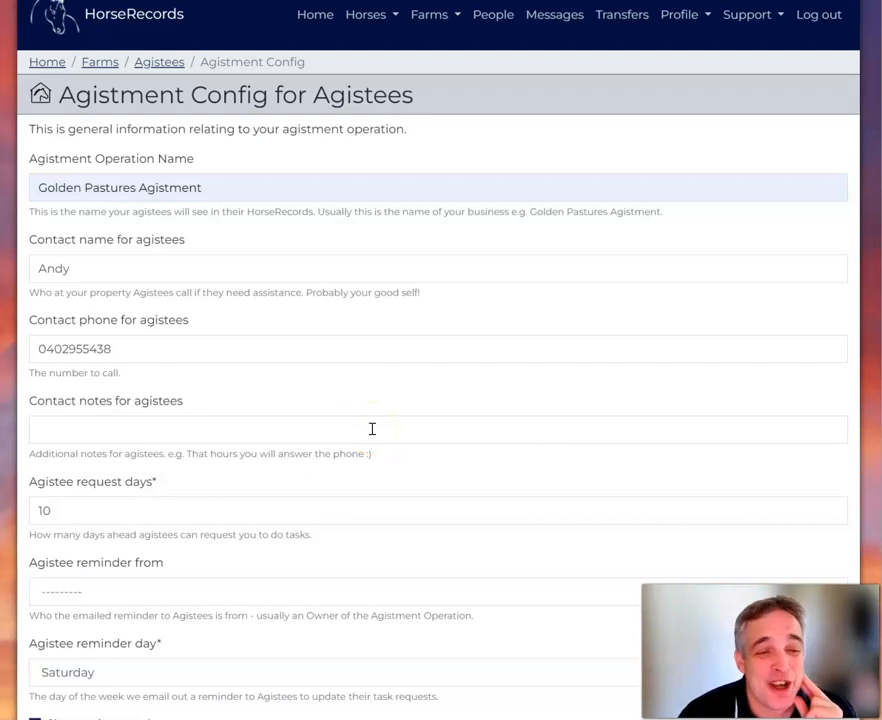
left_click(436, 428)
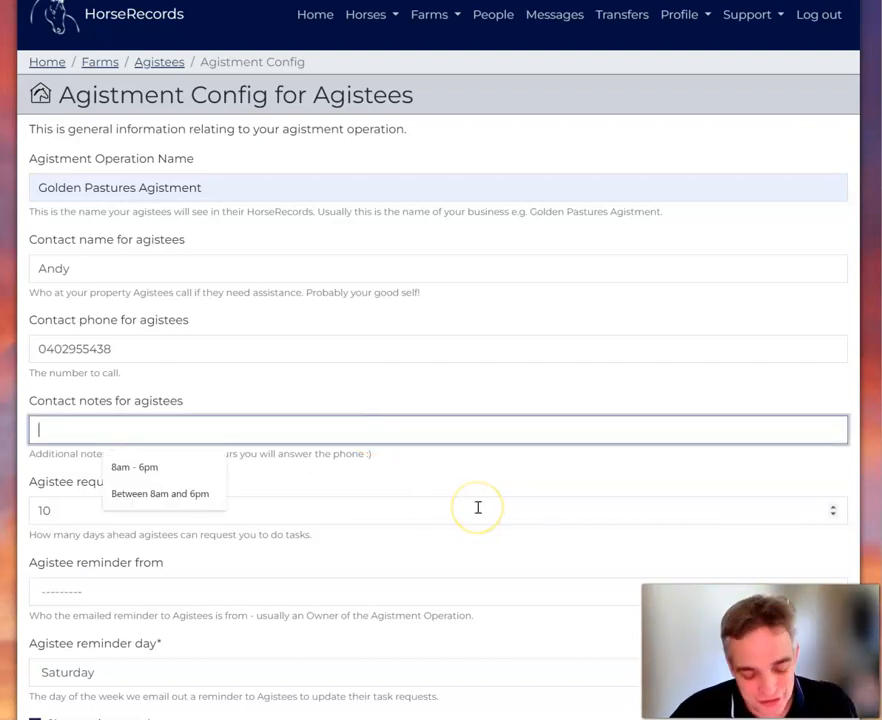
mouse_move(478, 508)
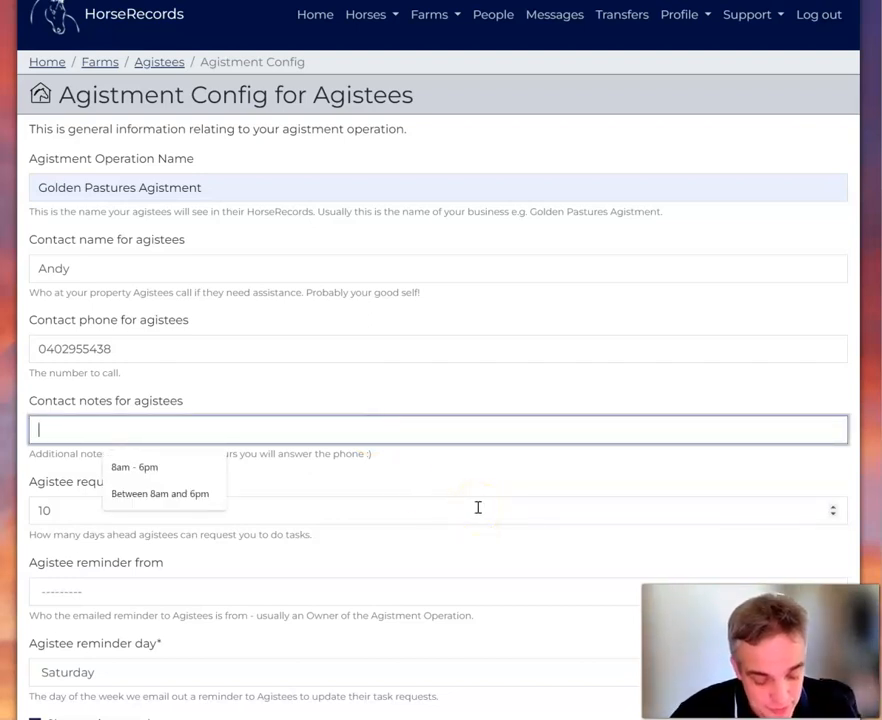
type("9-5")
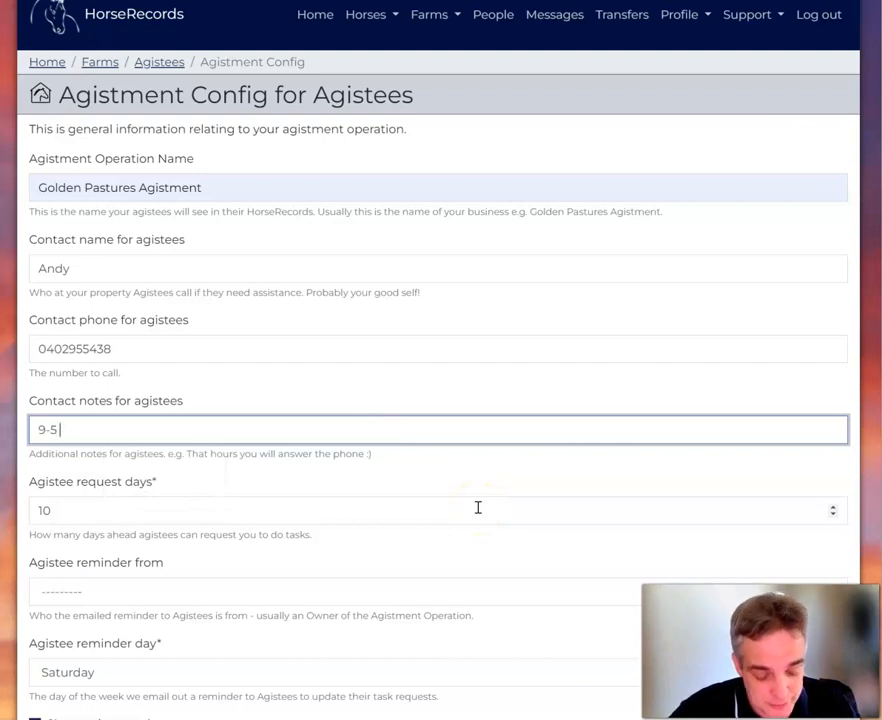
left_click(492, 510)
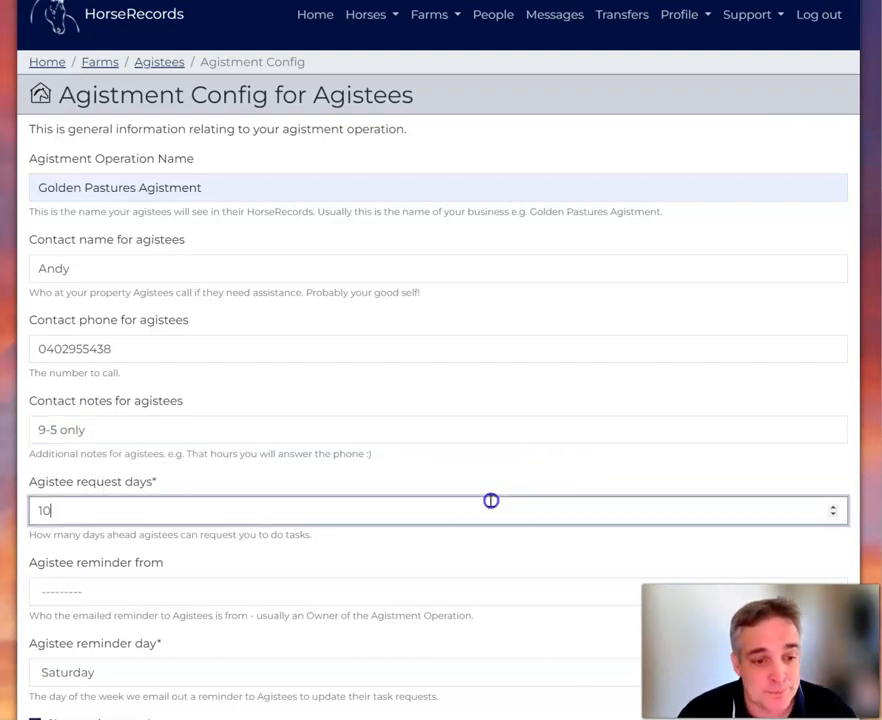
mouse_move(256, 480)
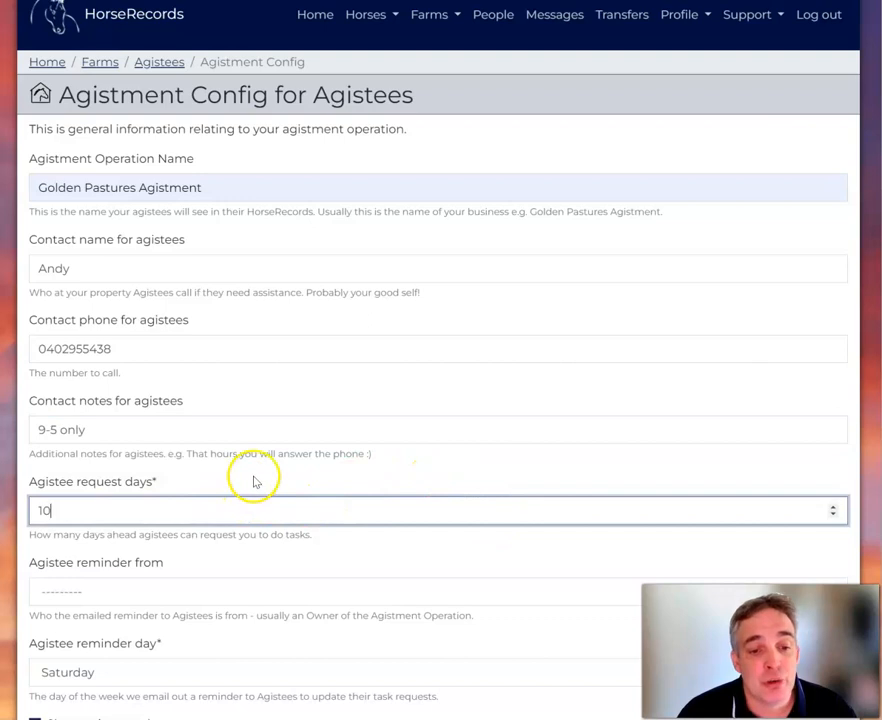
mouse_move(470, 568)
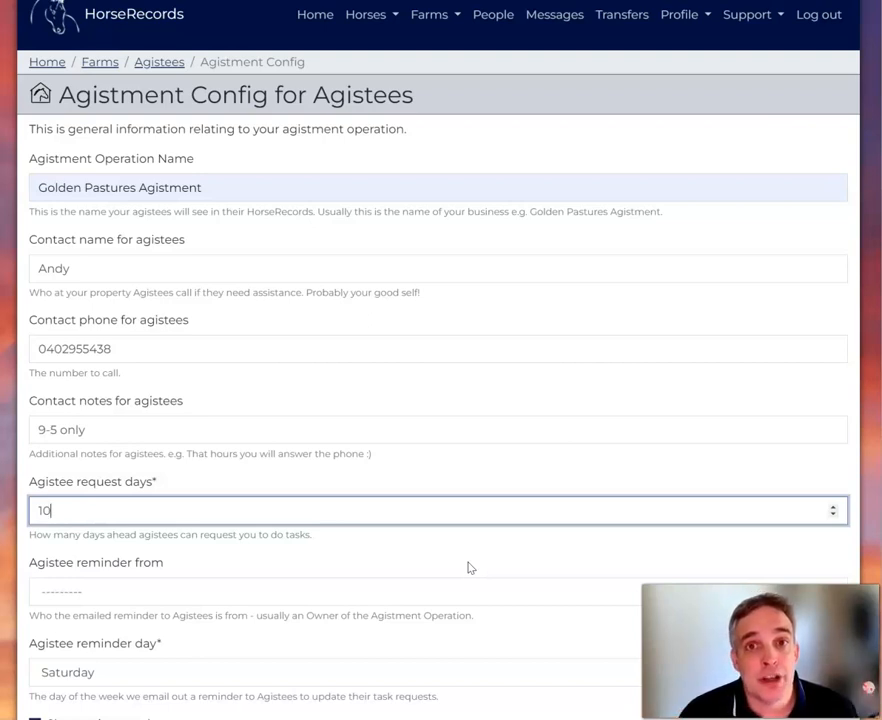
mouse_move(320, 616)
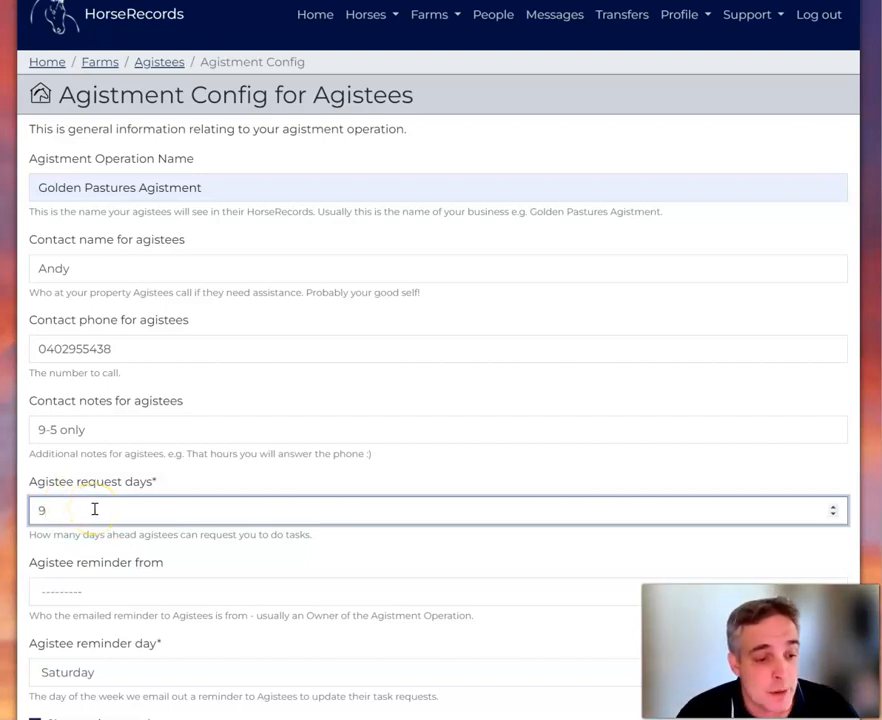
type("10")
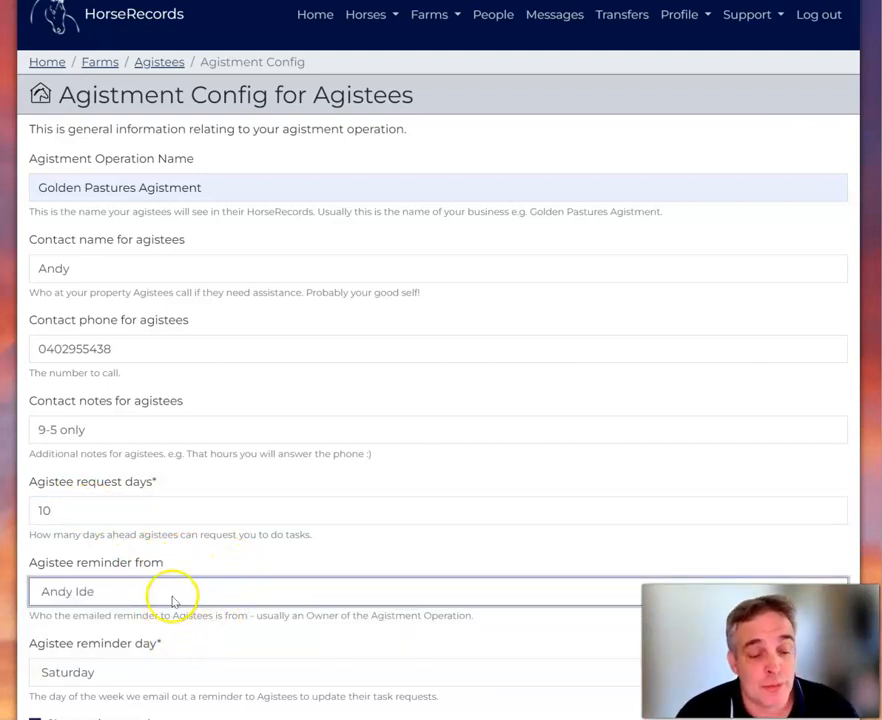
mouse_move(184, 580)
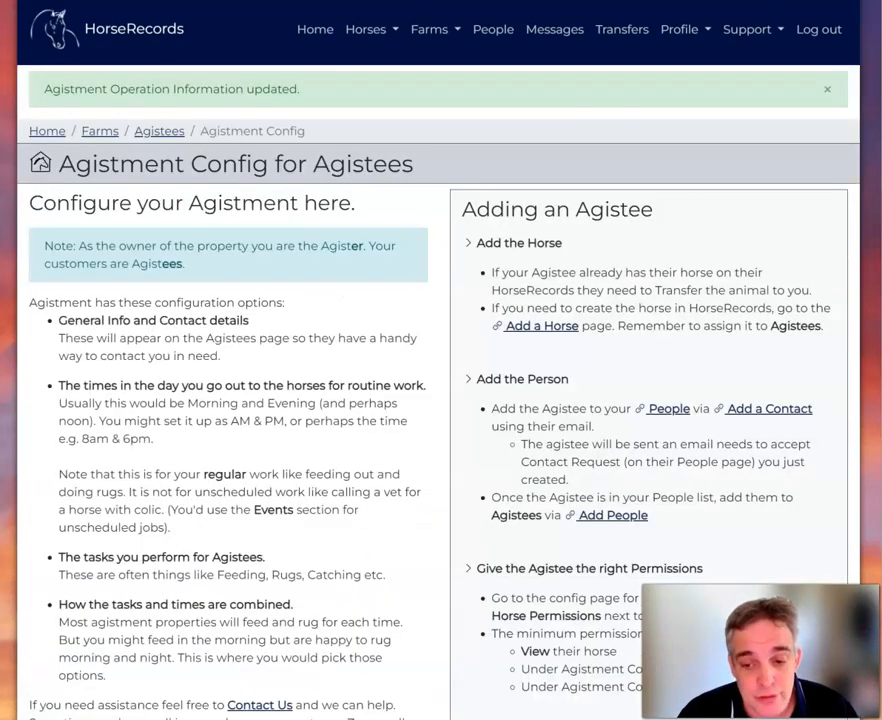
scroll("down", 3)
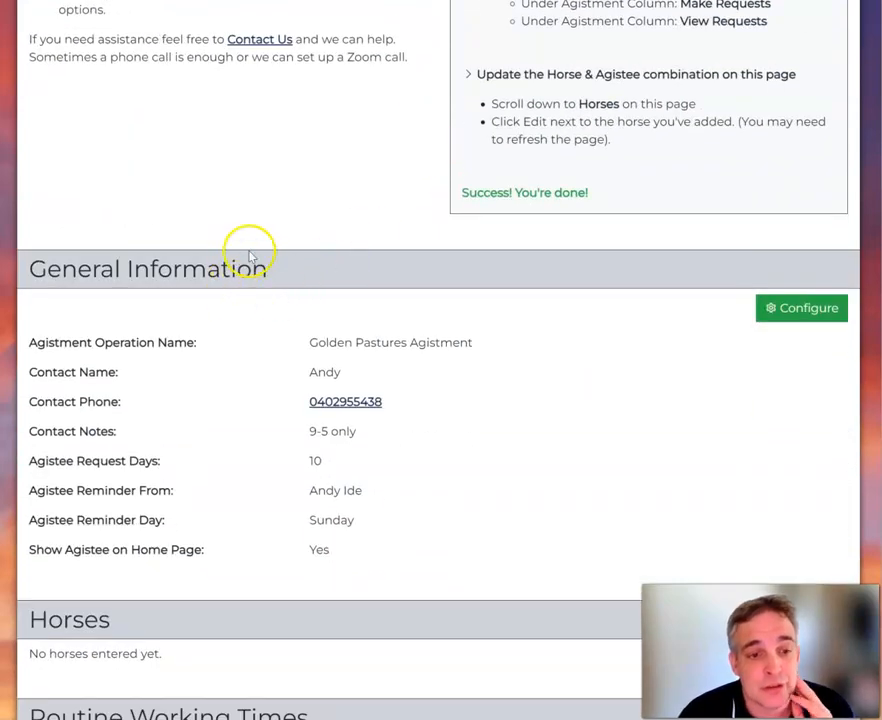
mouse_move(280, 250)
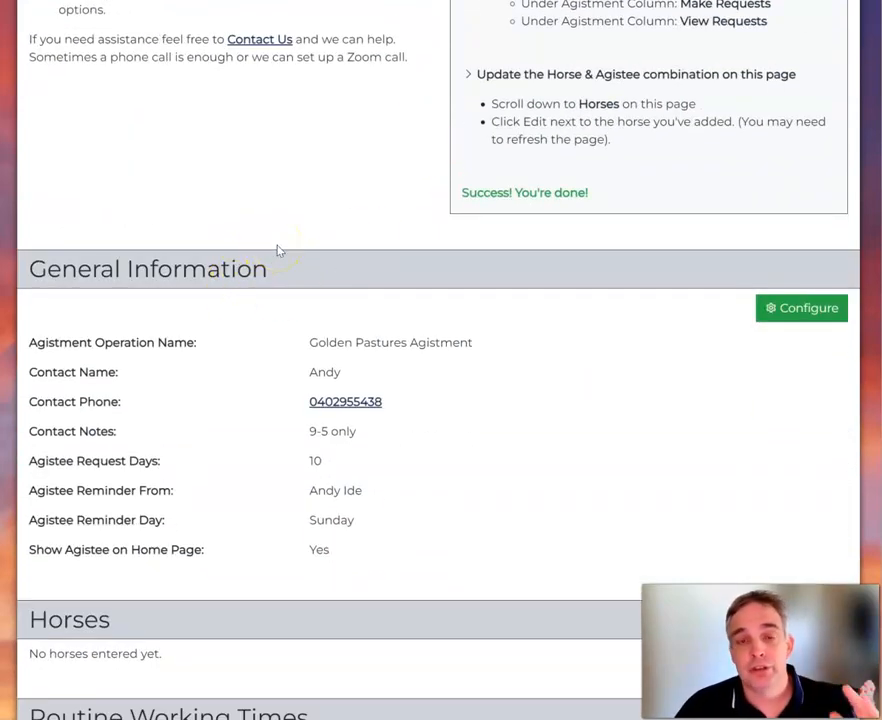